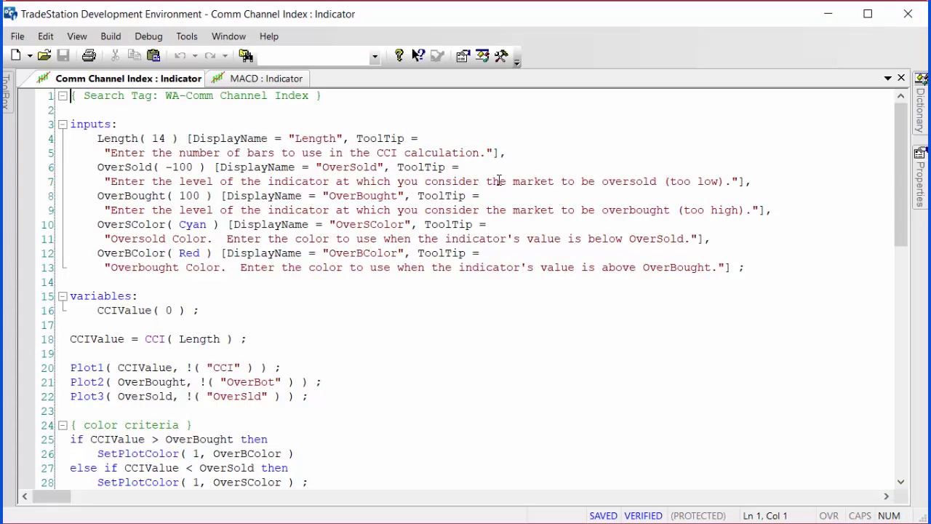
- Scroll through the MACD indicator code in the Development Environment
scroll(down, 3)
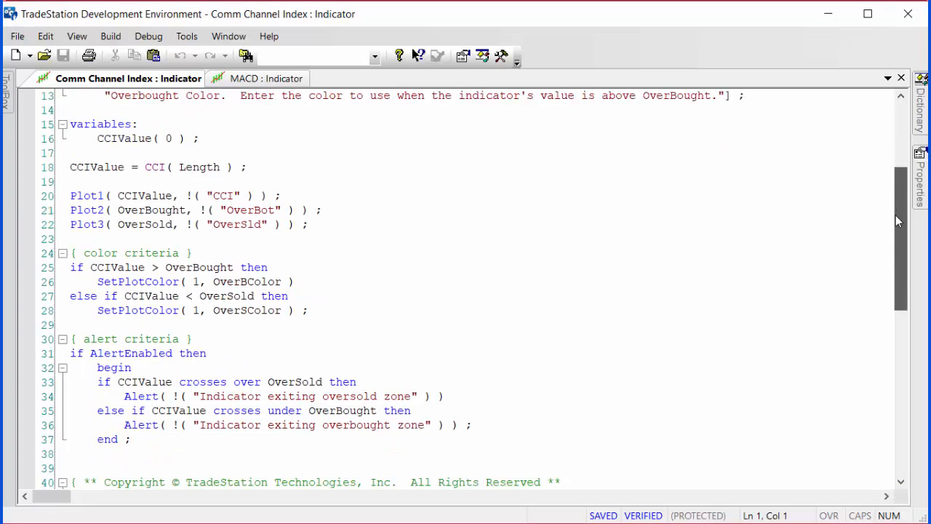
scroll(down, 3)
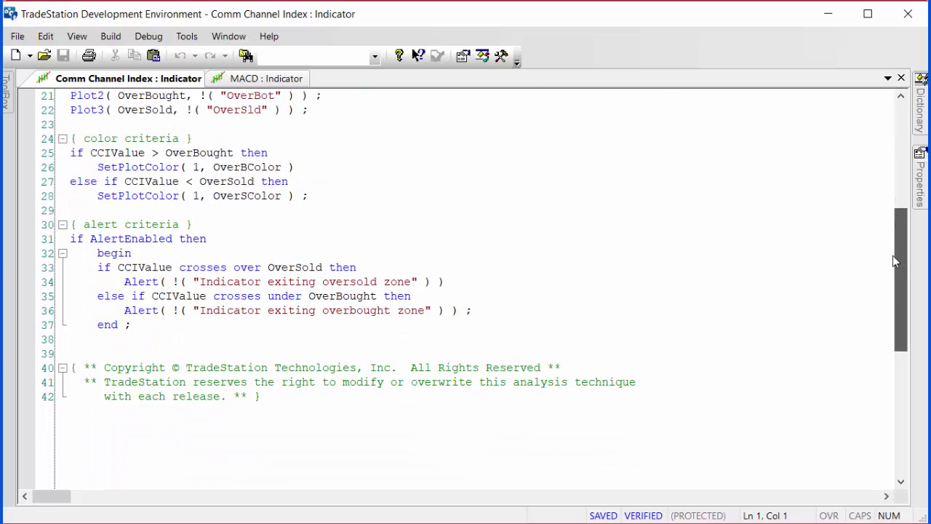
scroll(down, 3)
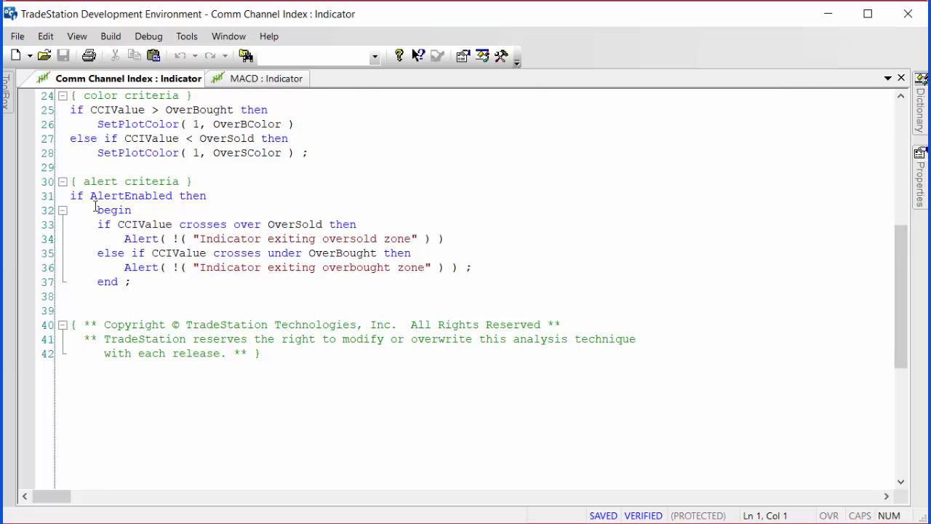
mouse_move(128, 227)
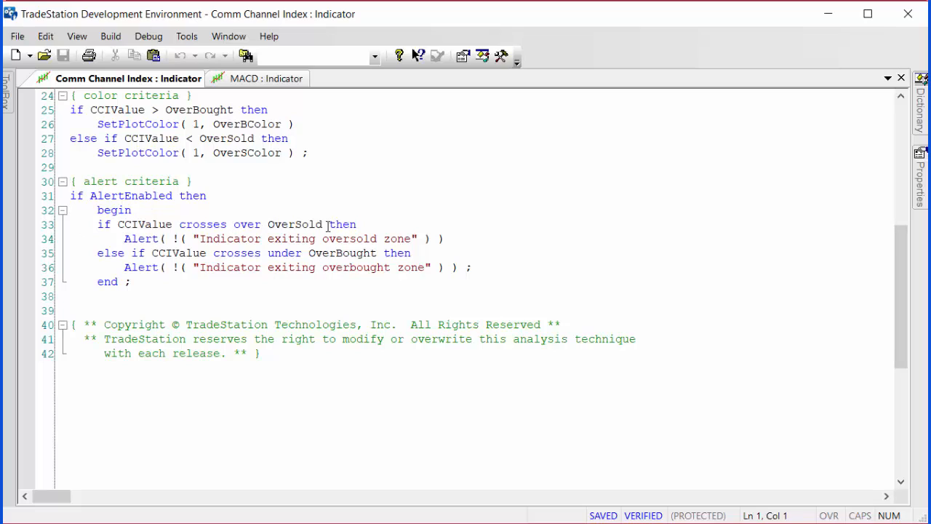
mouse_move(223, 259)
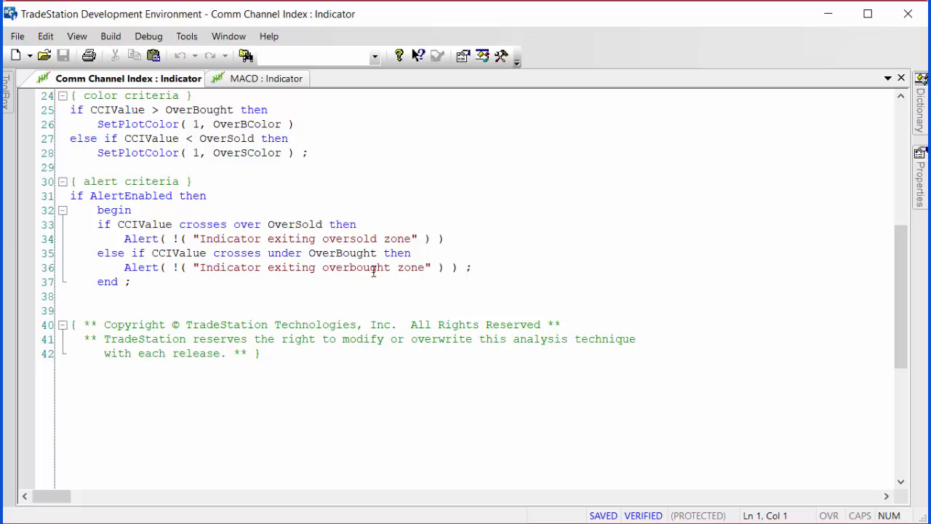
click(265, 78)
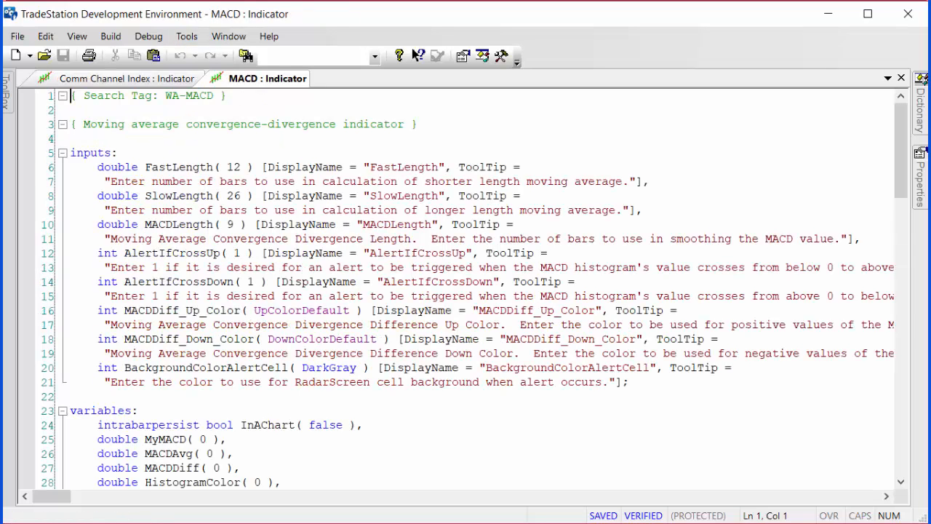
scroll(down, 3)
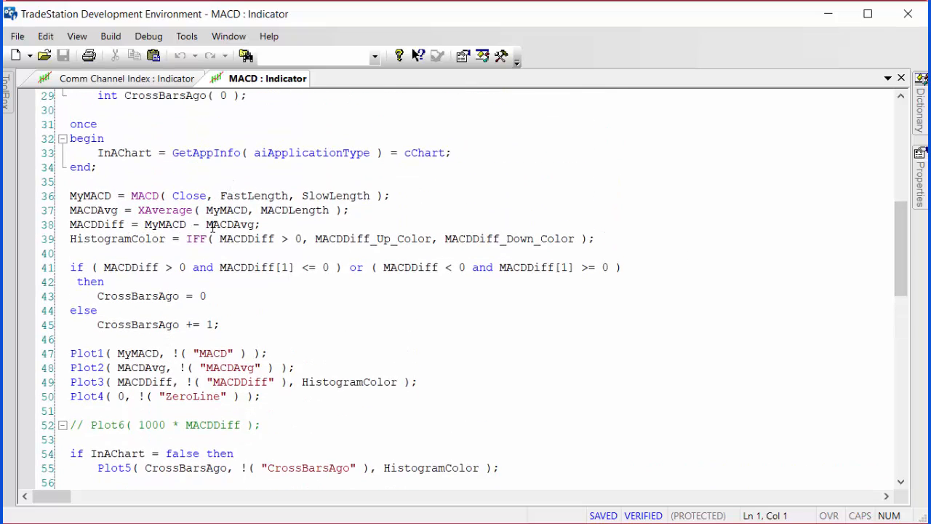
scroll(down, 3)
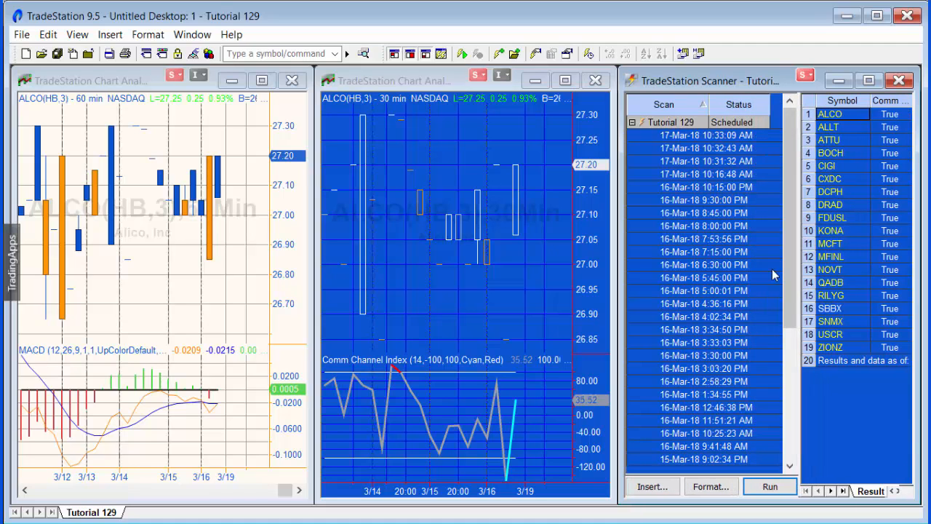
- Insert a new scan named _Tut129-2 and include All NASDAQ as its symbols
click(650, 486)
text(8t)
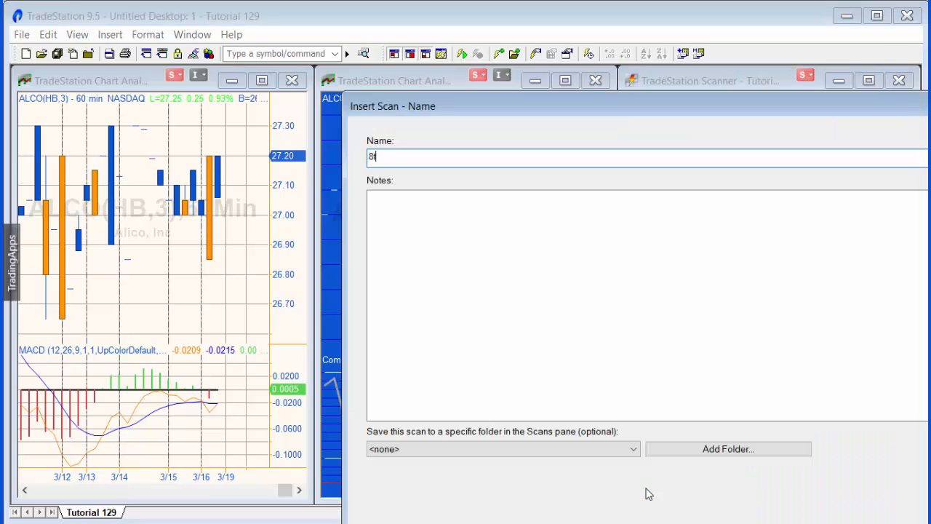
text(_Tut129-2)
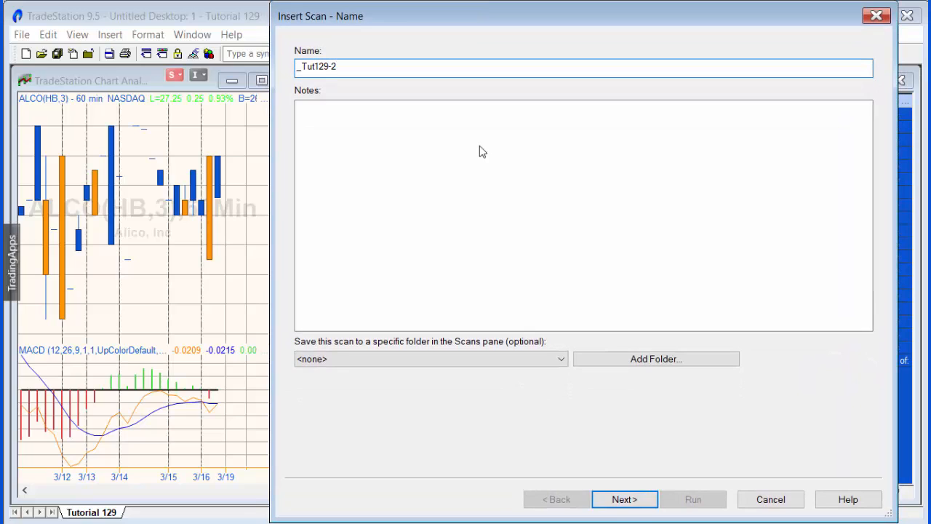
click(623, 499)
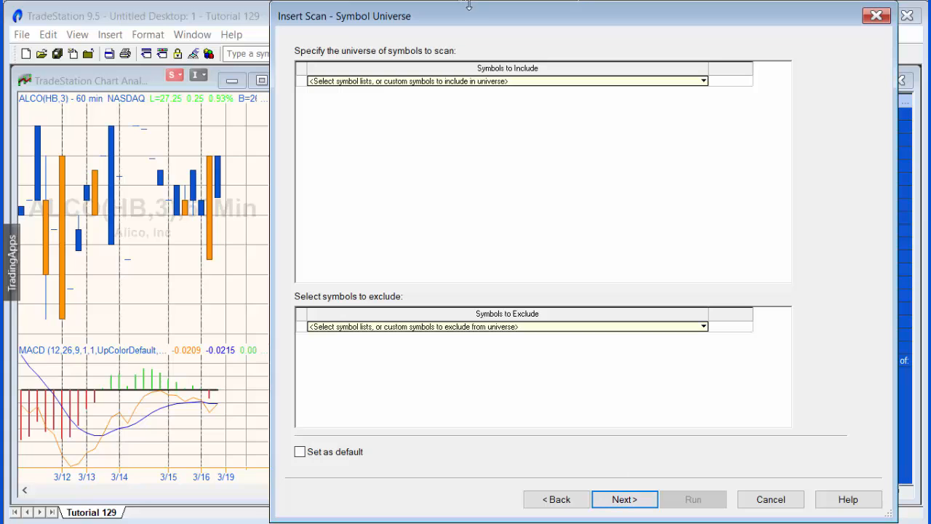
click(700, 81)
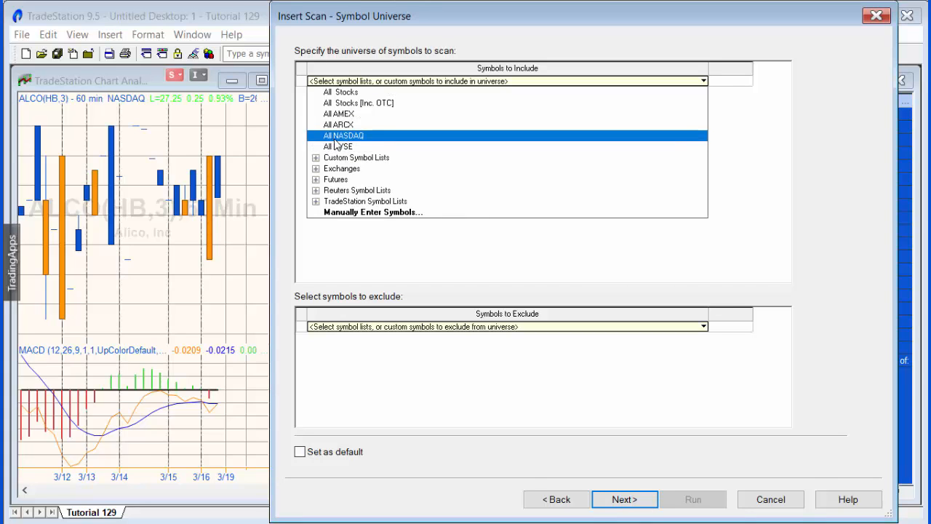
click(343, 135)
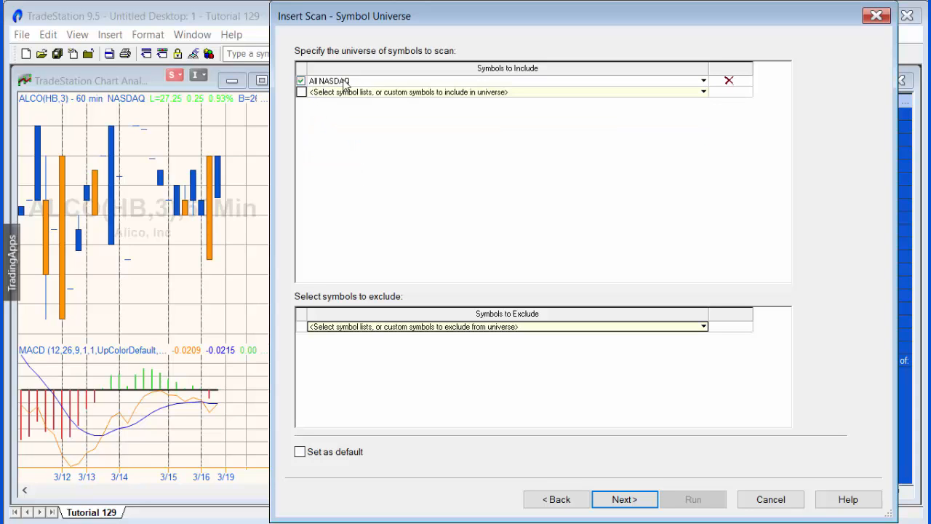
click(700, 92)
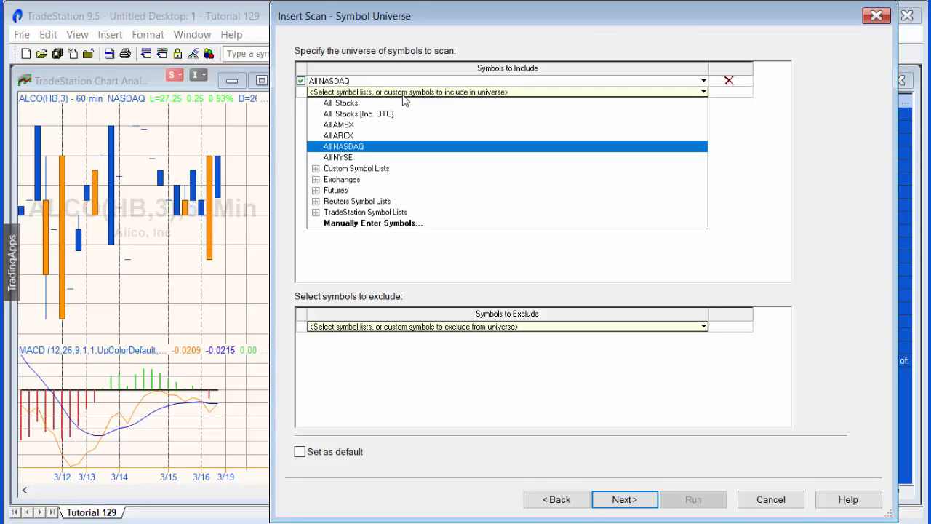
mouse_move(338, 125)
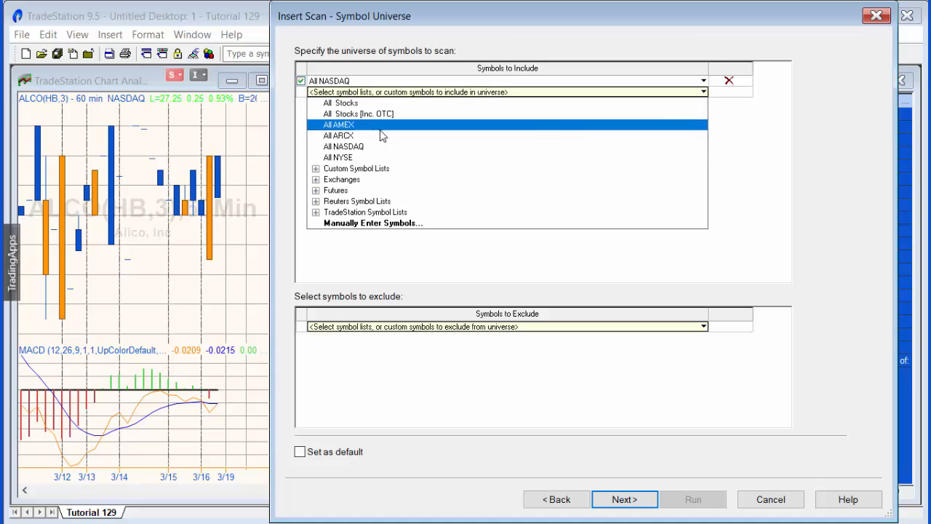
mouse_move(411, 180)
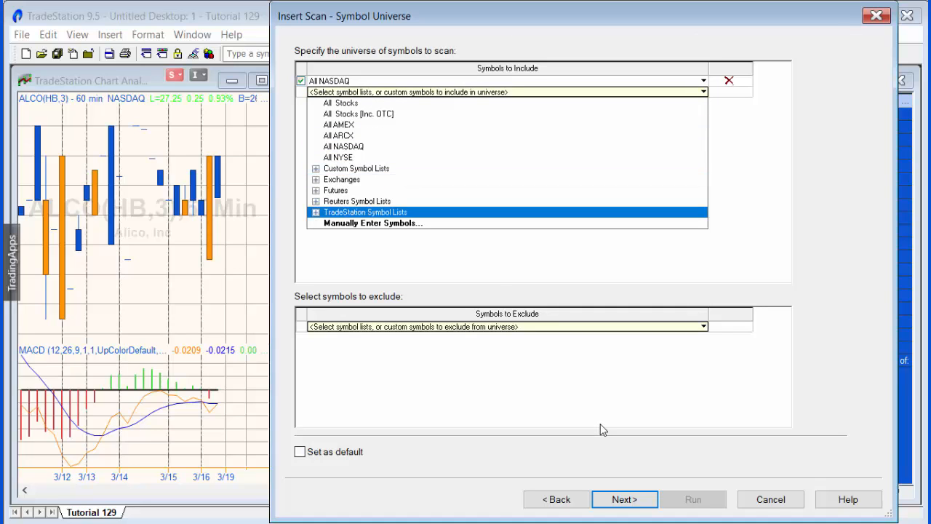
mouse_move(367, 245)
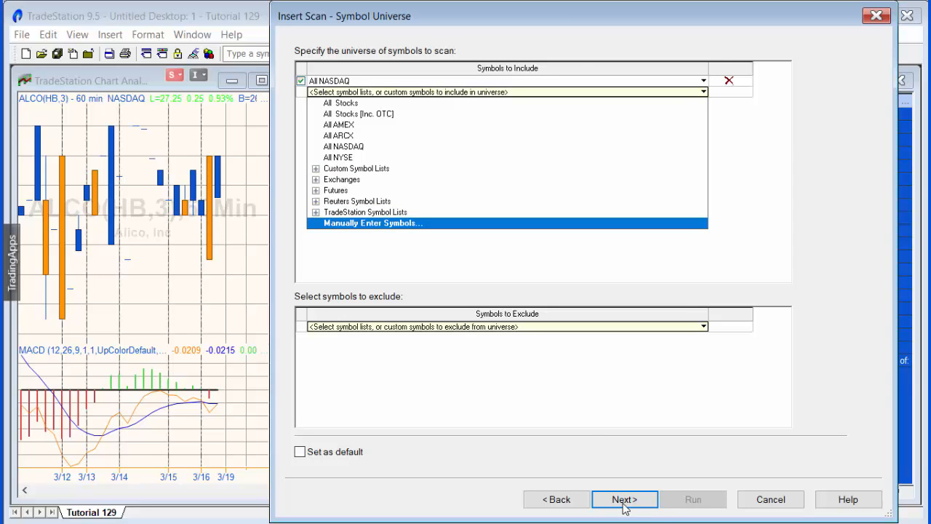
- Add an indicator criterion: MACD plot Alert with Operator True
click(624, 499)
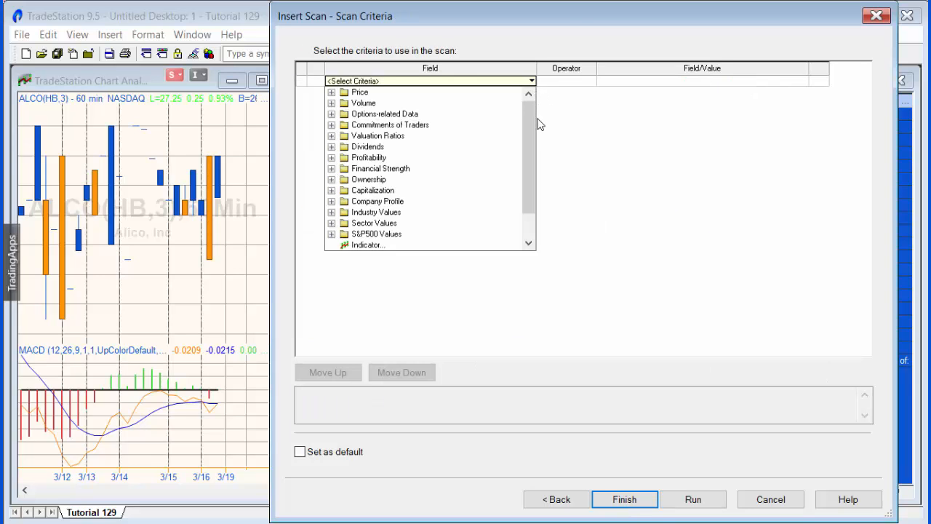
click(364, 103)
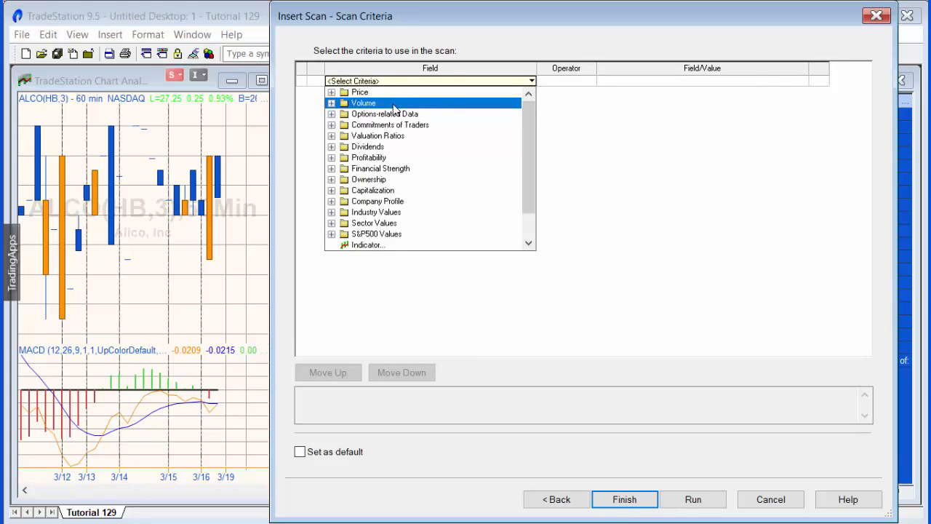
click(390, 125)
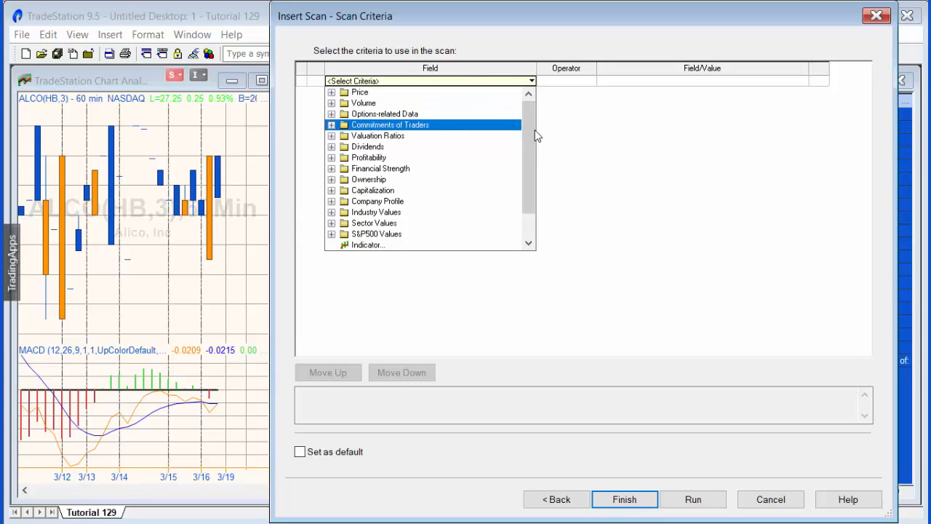
click(367, 212)
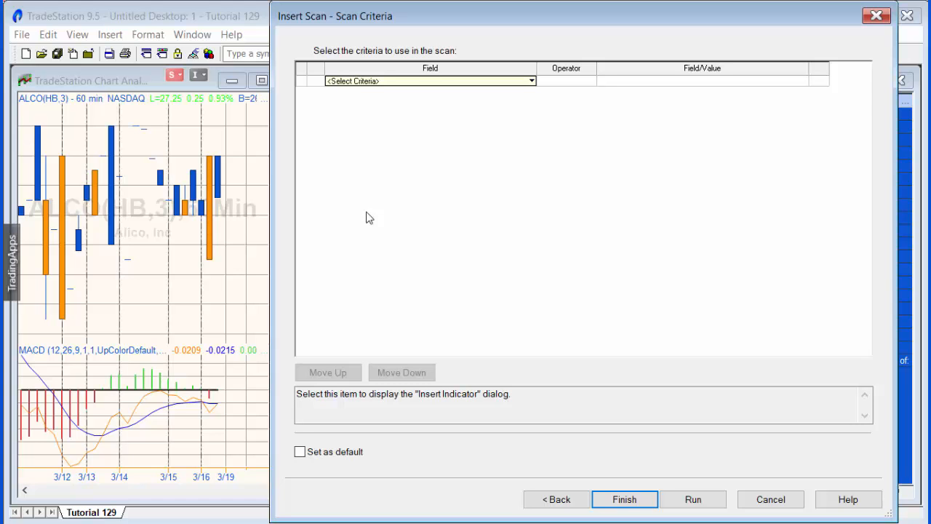
click(429, 81)
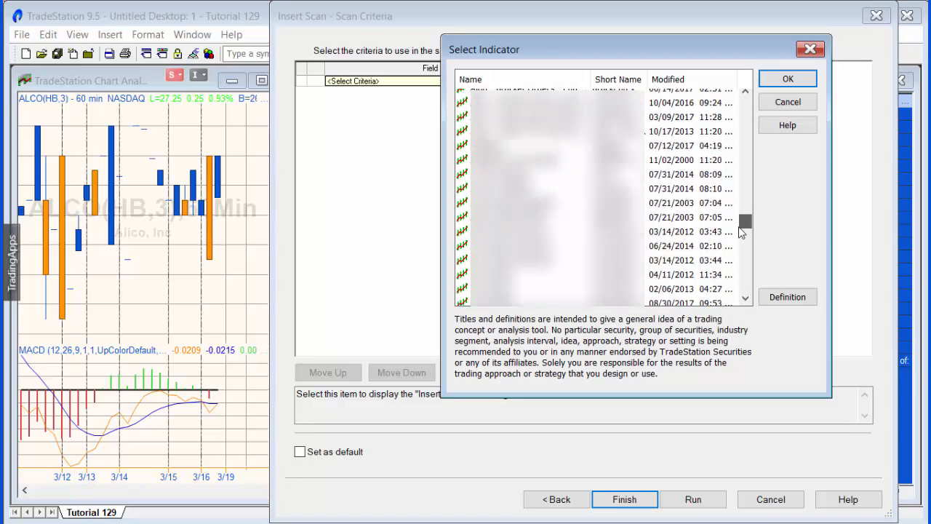
click(787, 78)
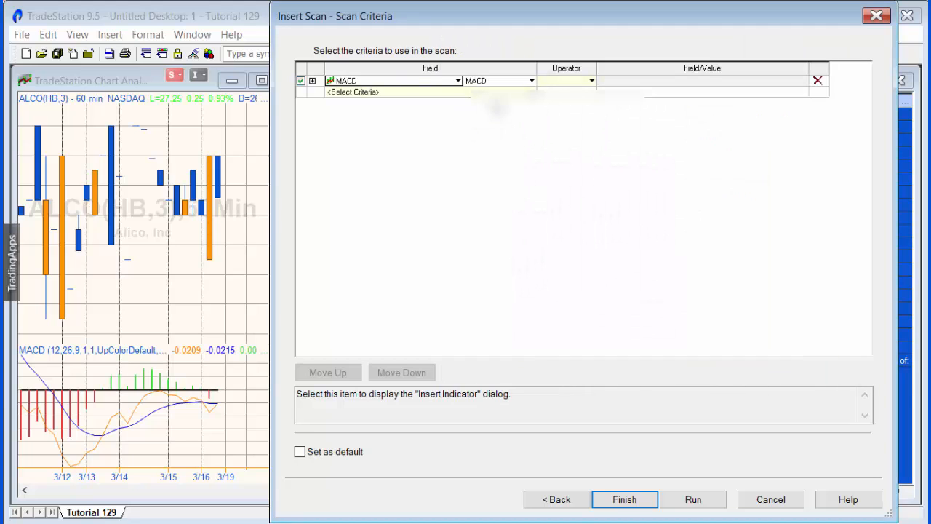
click(591, 80)
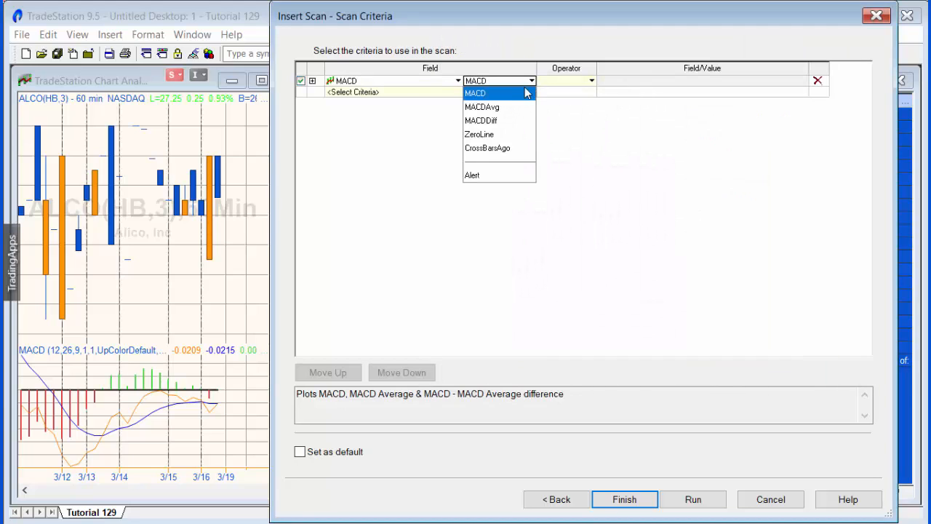
mouse_move(472, 174)
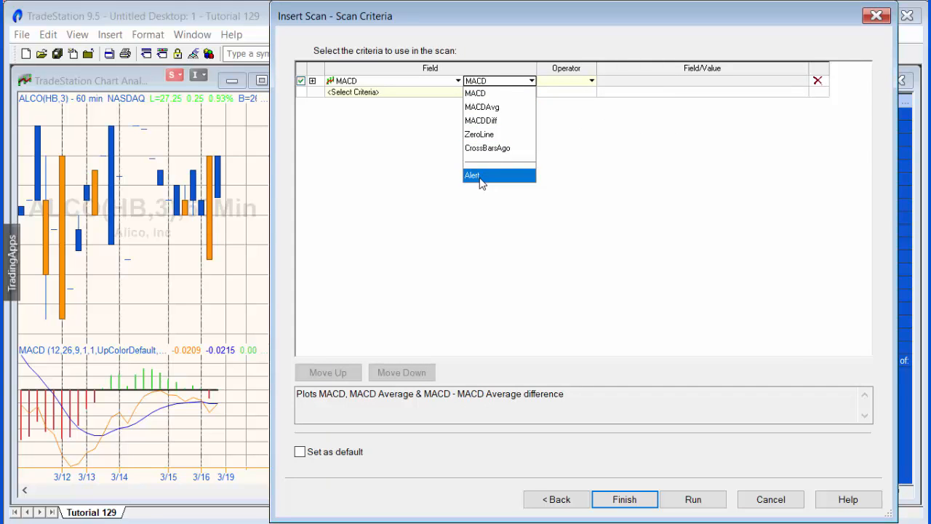
click(472, 174)
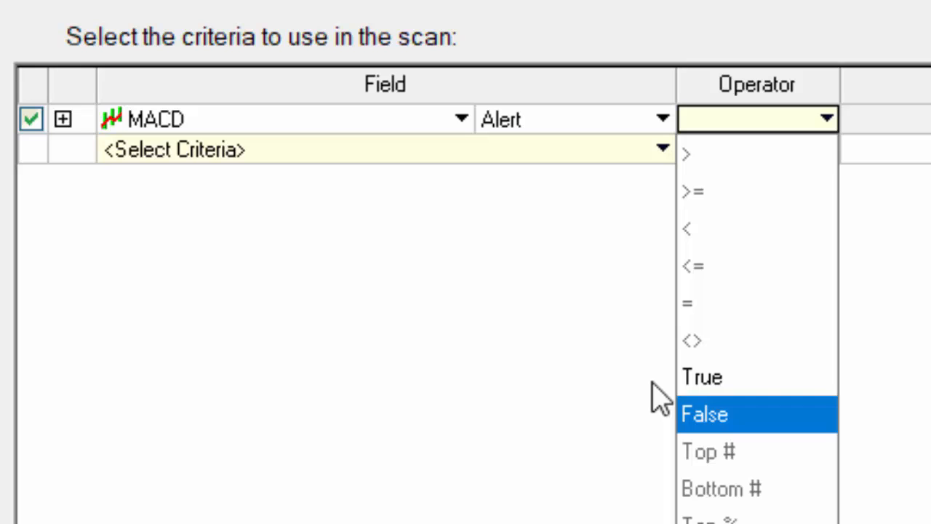
click(702, 377)
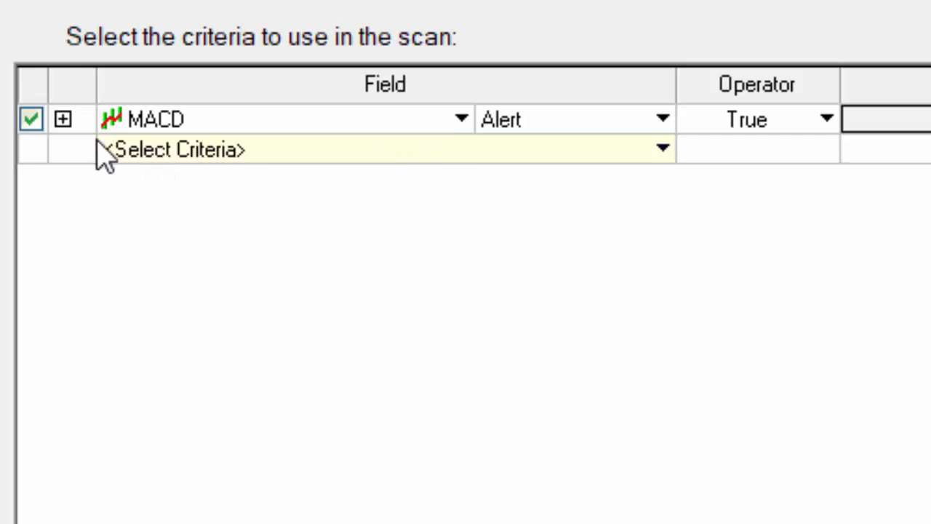
- Expand the MACD Alert criterion's inputs and change its Interval from Daily to 60 Minute
click(63, 117)
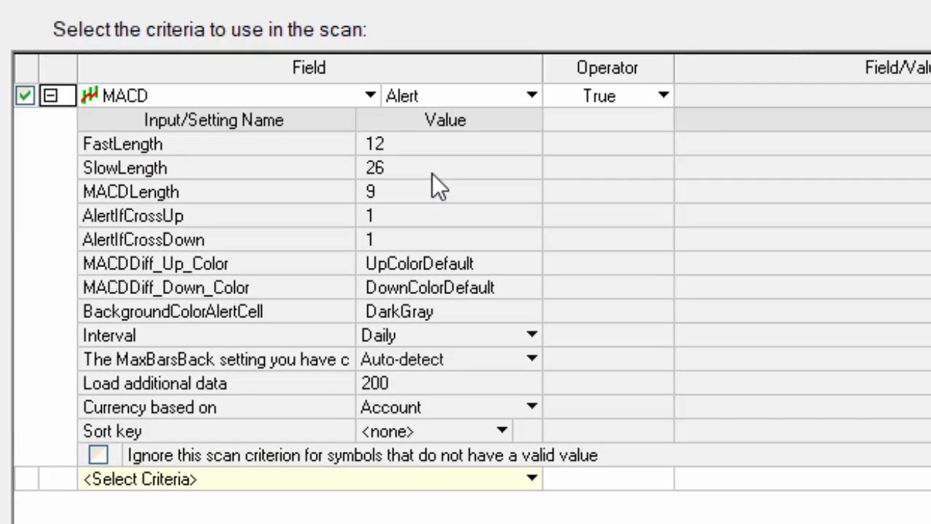
mouse_move(534, 342)
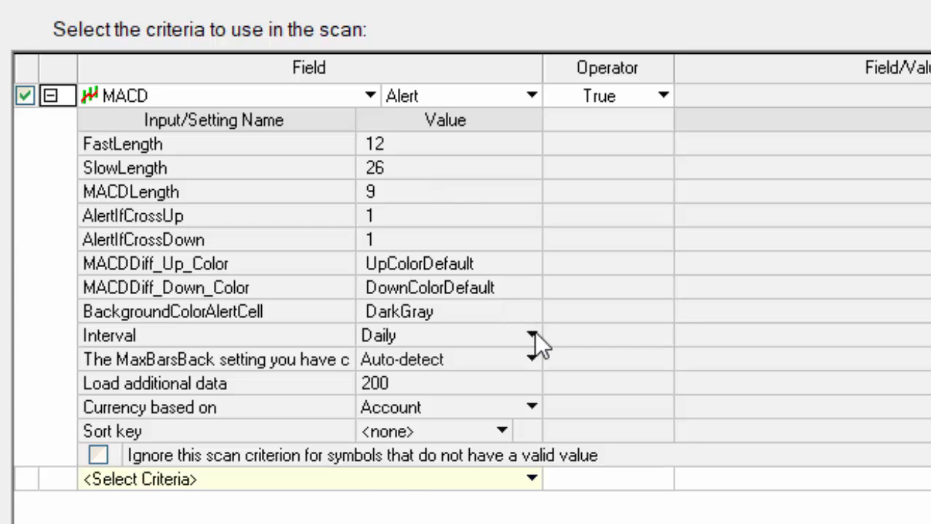
click(532, 335)
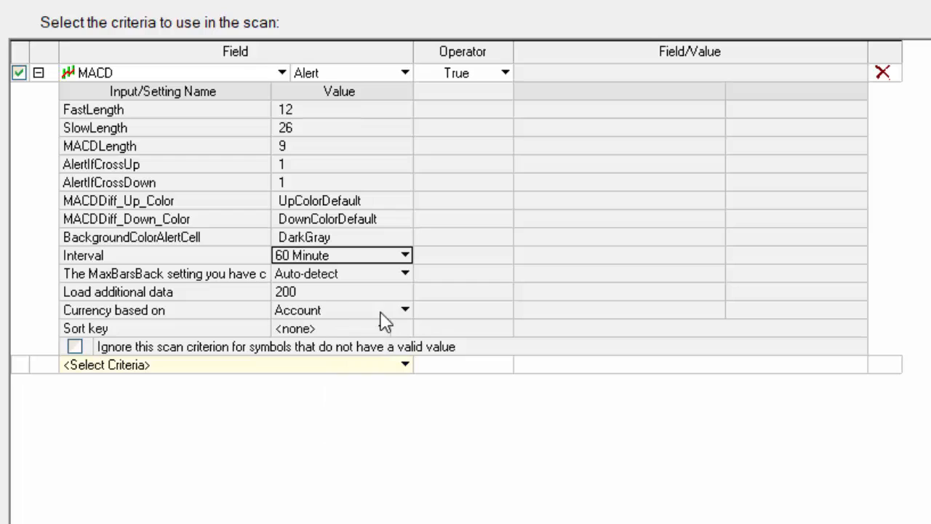
mouse_move(331, 309)
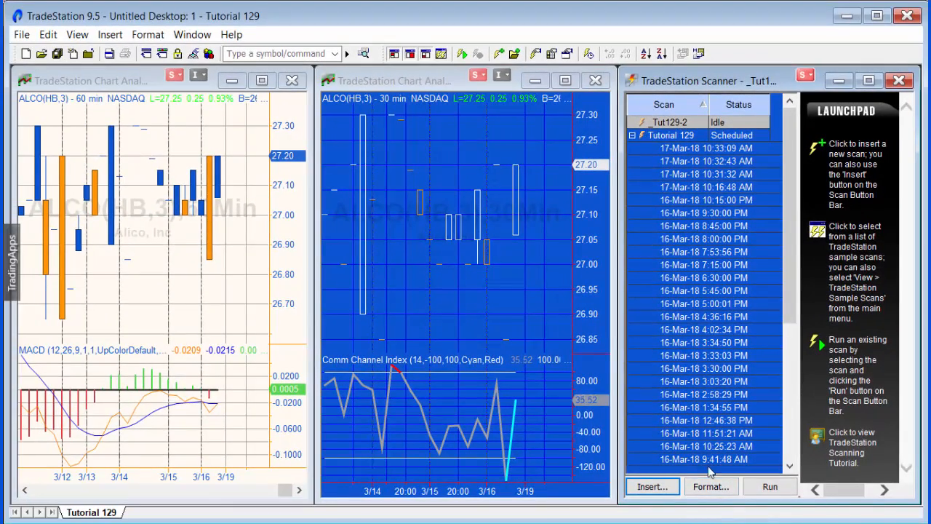
- Add Comm Channel Index under Scan Criteria and expand its input settings
click(711, 486)
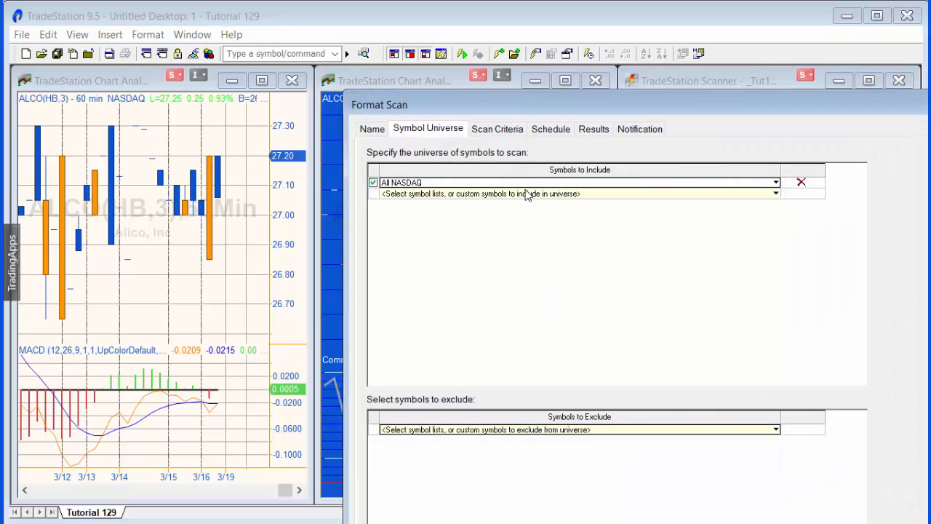
click(497, 129)
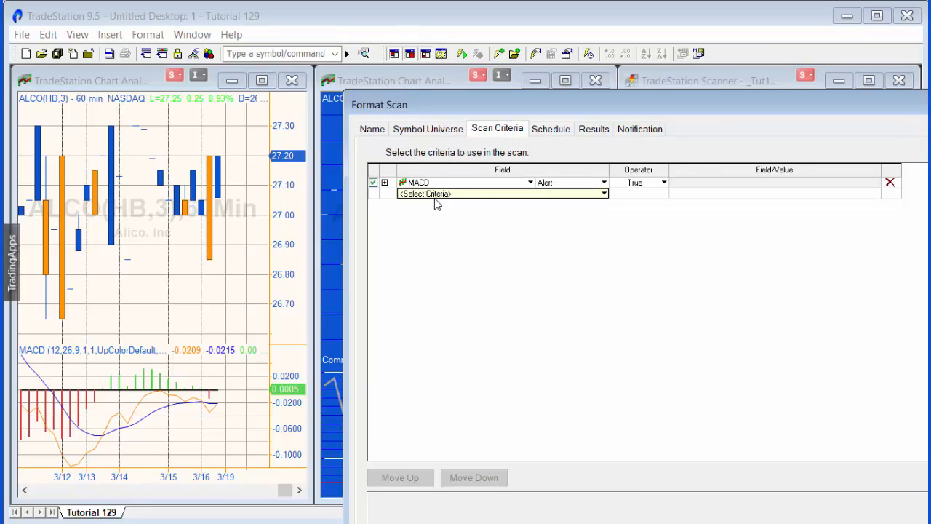
click(602, 193)
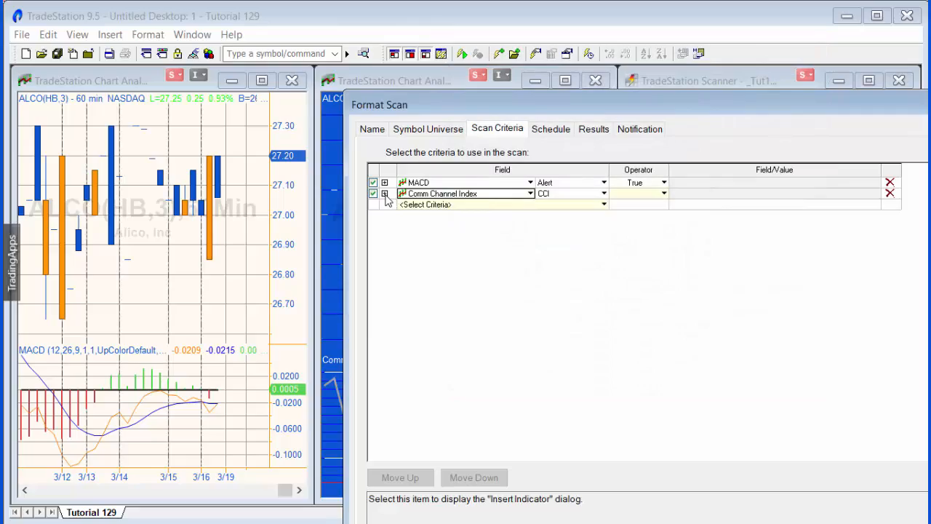
click(385, 193)
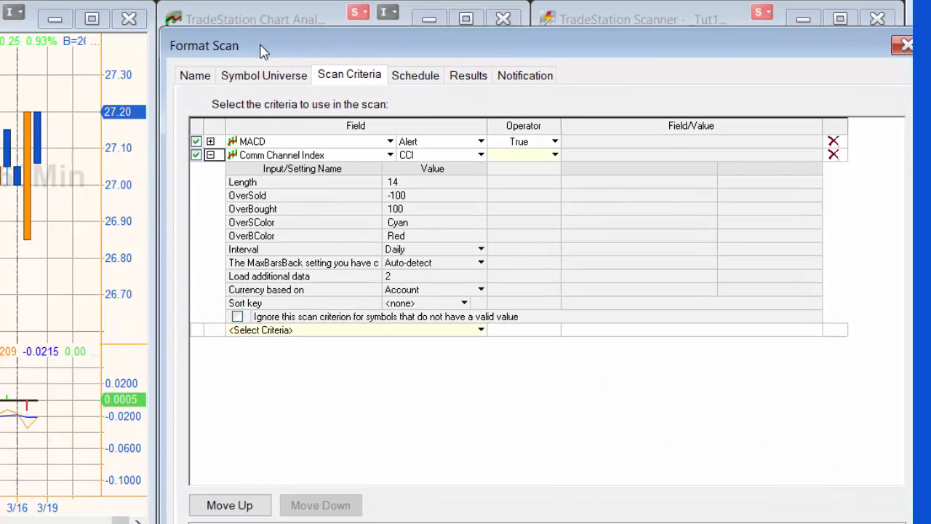
- Set the CCI criterion to test Alert on 30 Minute bars, loading 200 additional bars
click(480, 248)
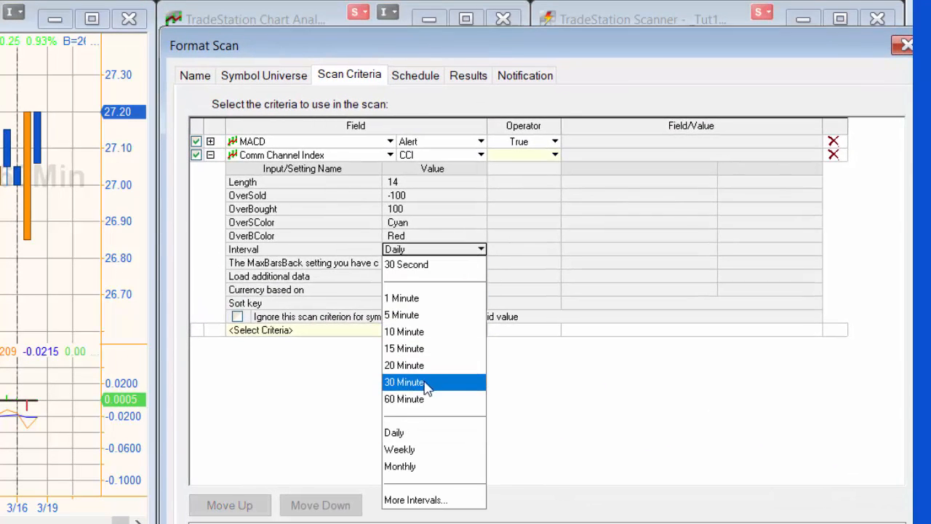
click(404, 382)
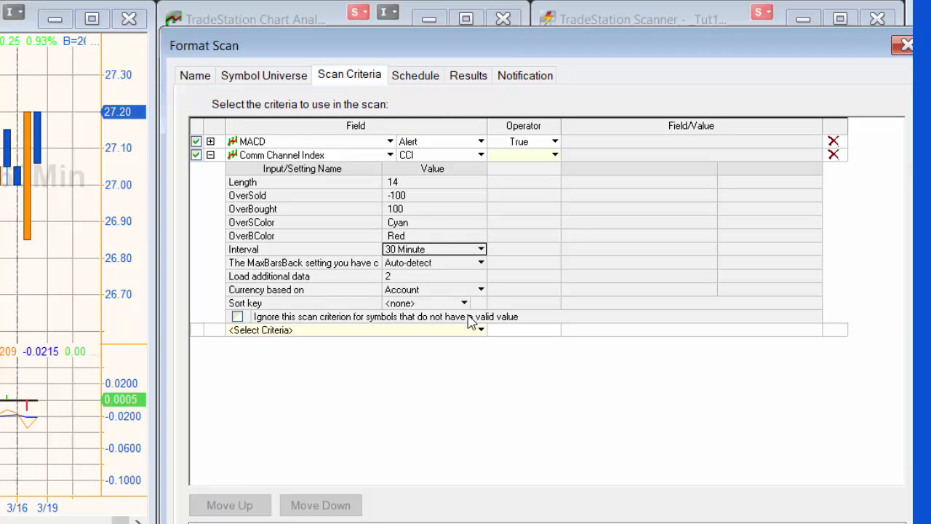
text(200)
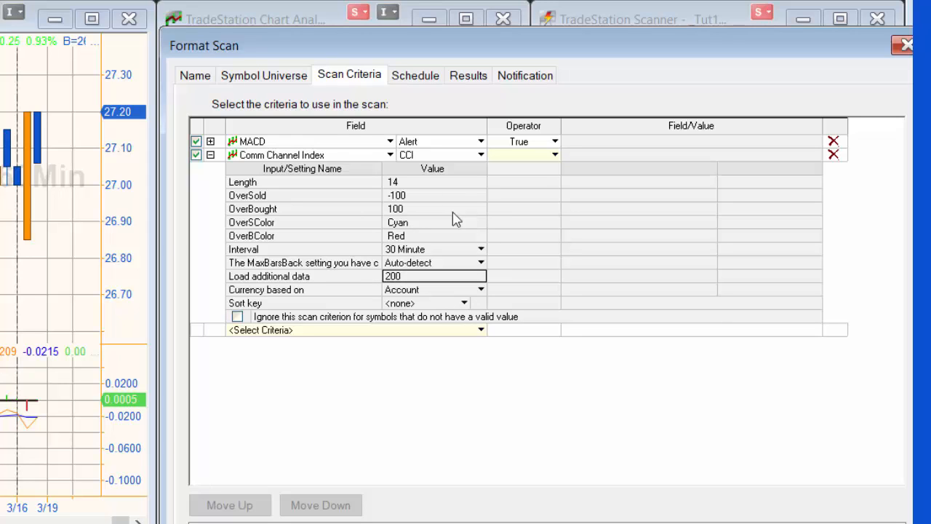
click(480, 155)
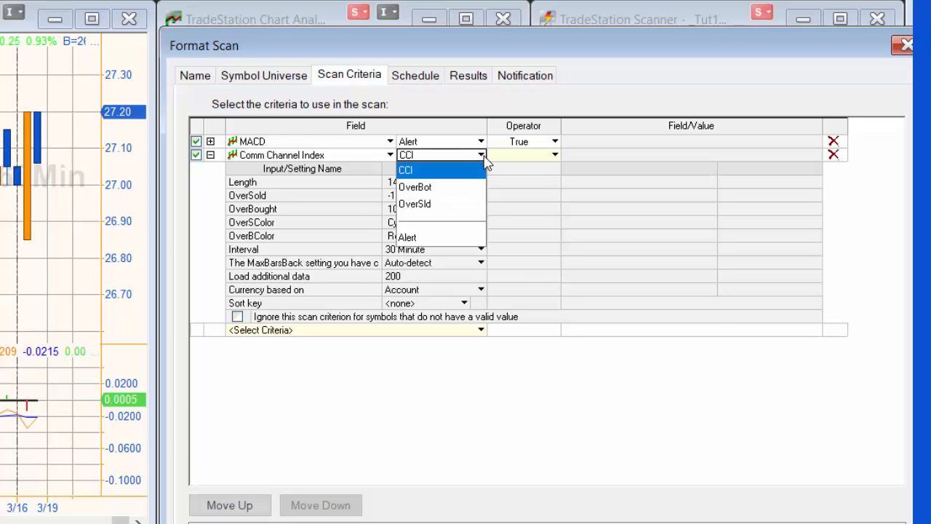
click(406, 237)
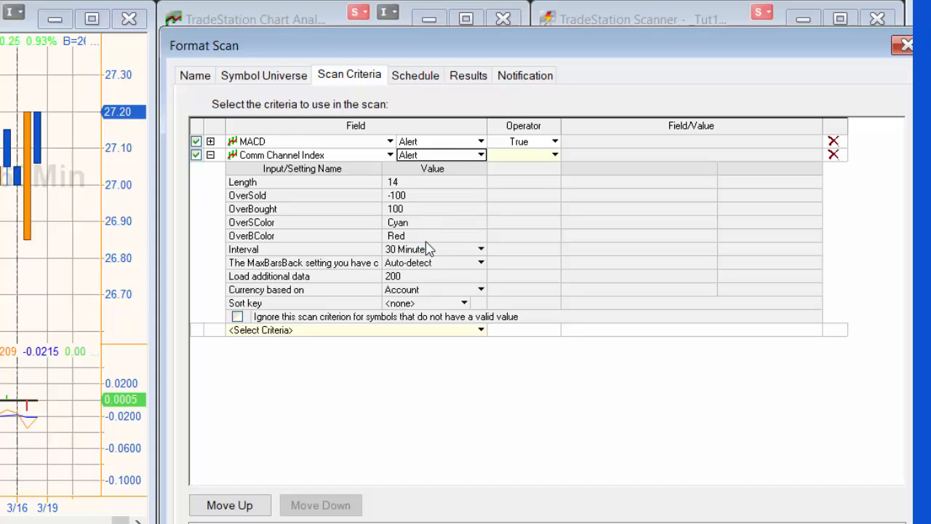
click(554, 155)
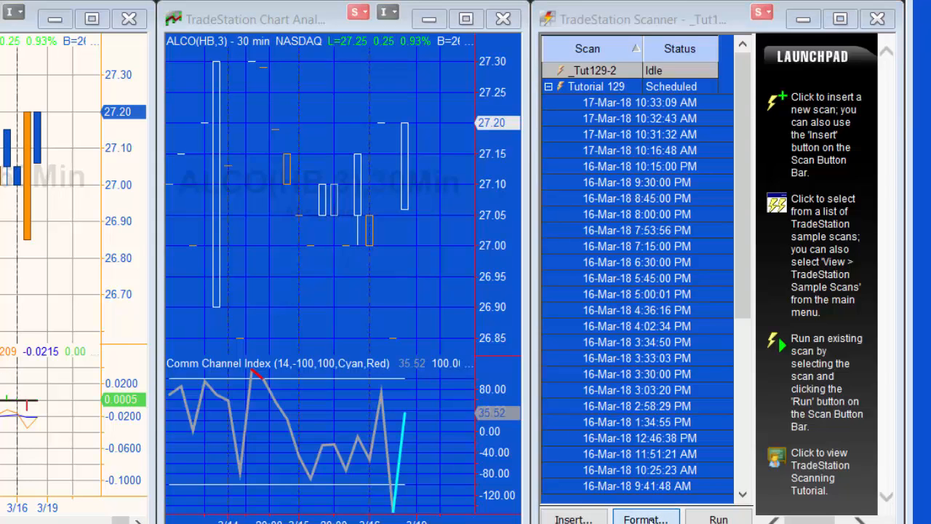
- Enable automatic creation of a custom symbol list named Tut129-2 in the scan's Results options
click(644, 518)
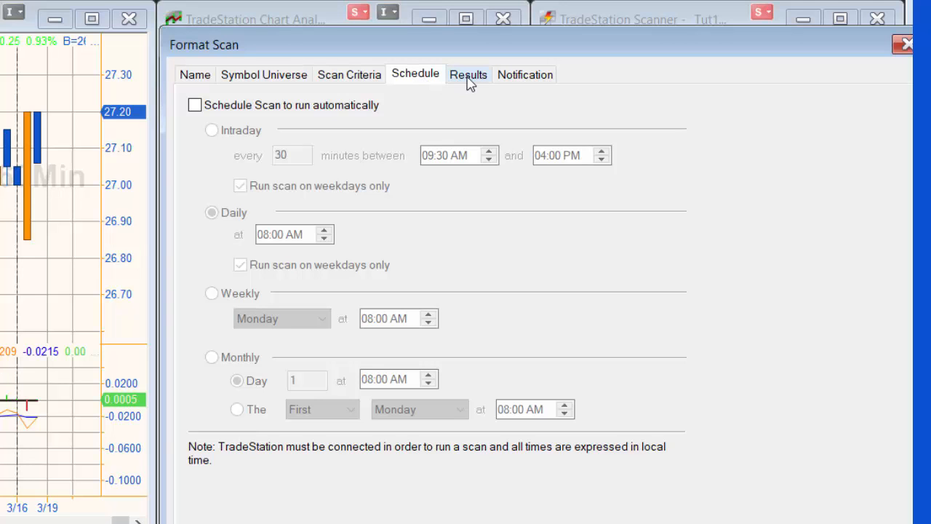
click(467, 74)
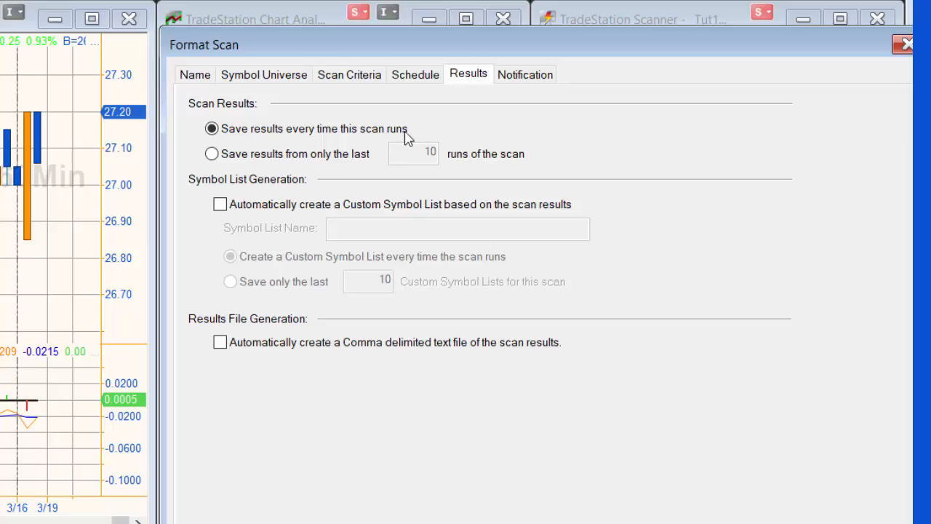
mouse_move(224, 224)
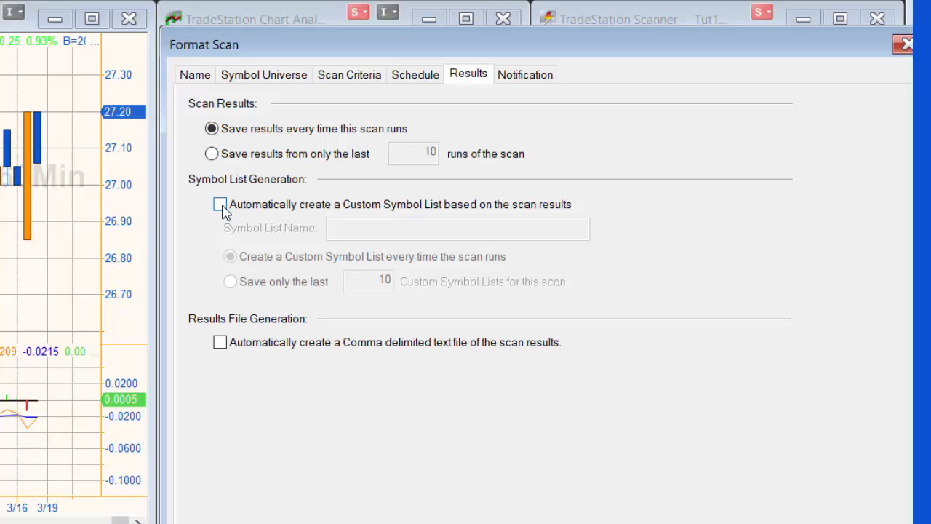
click(220, 204)
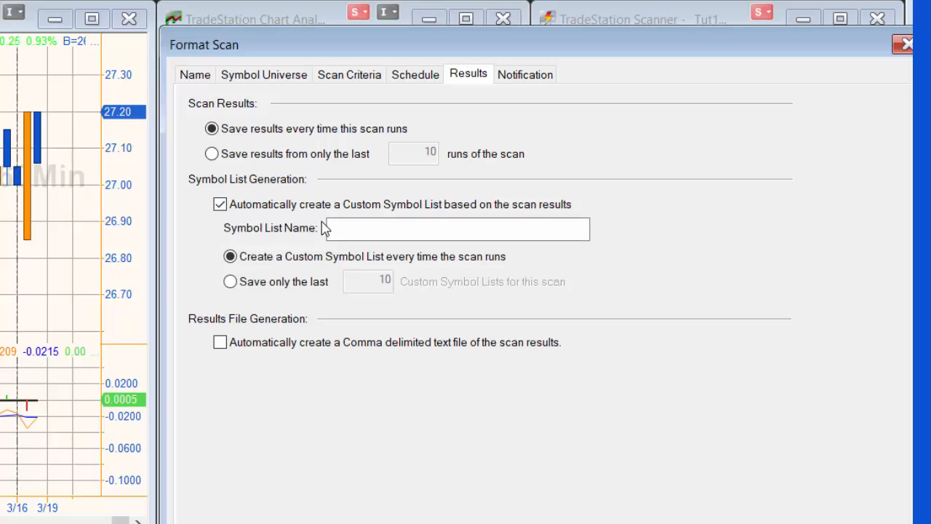
click(358, 228)
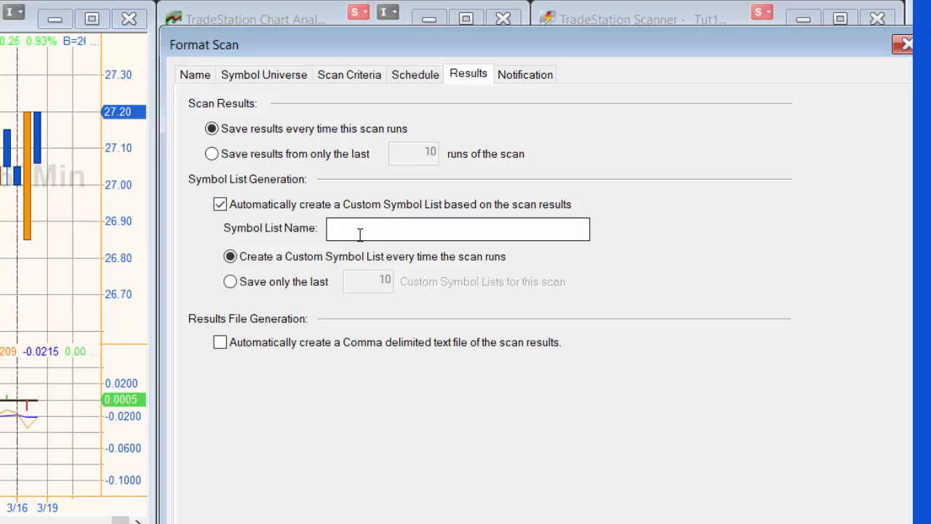
text(T)
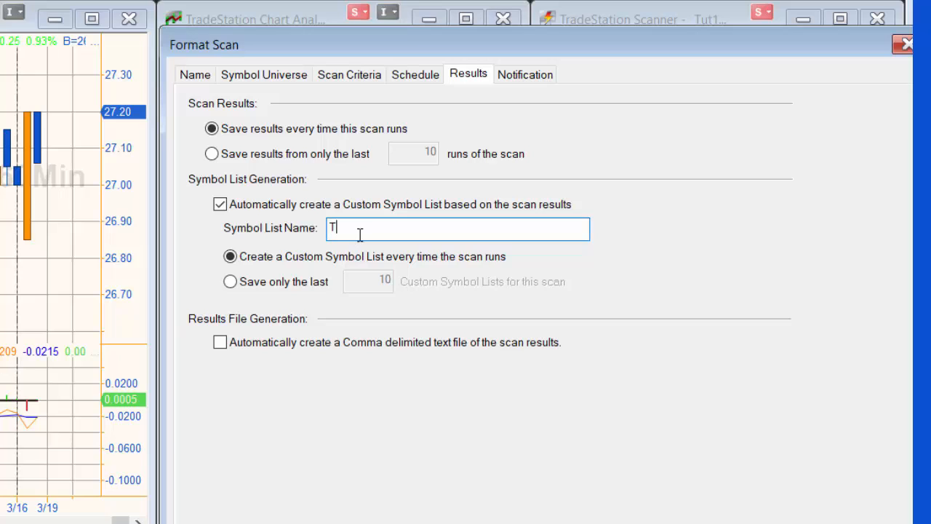
text(ut129-2)
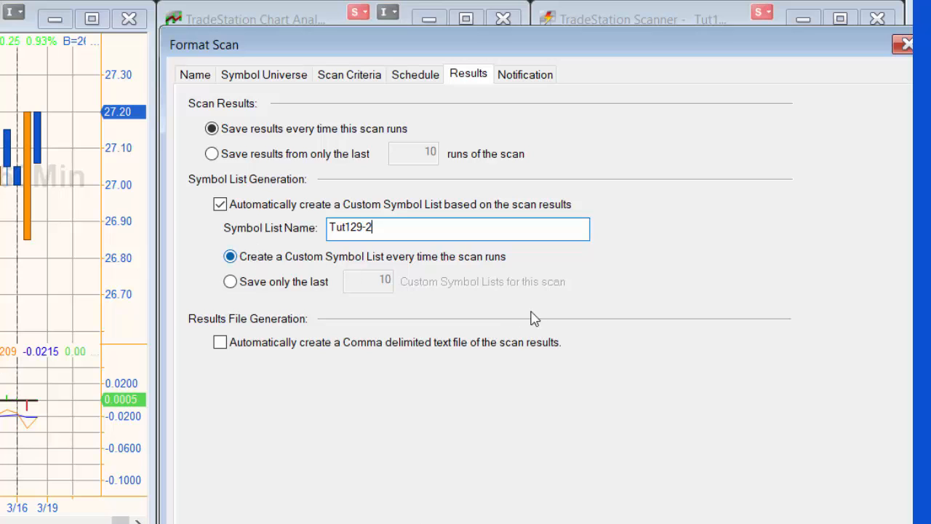
click(230, 256)
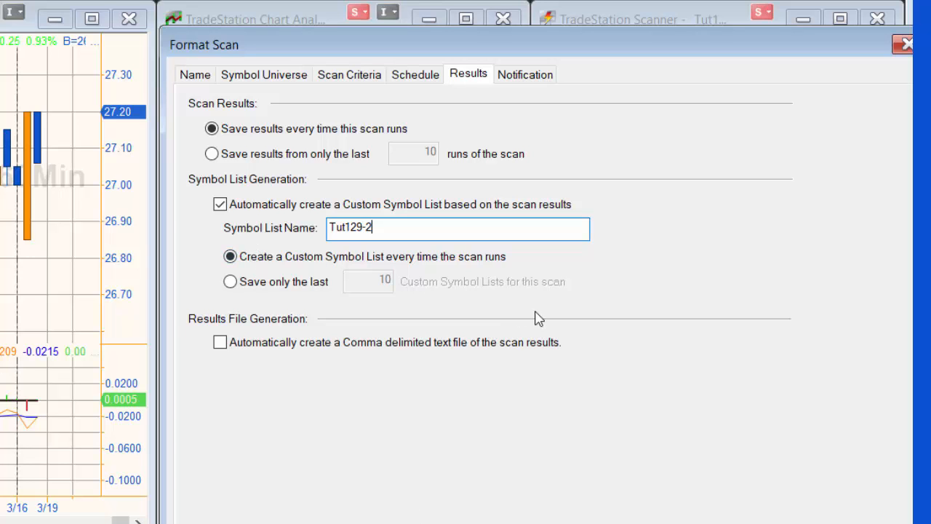
mouse_move(524, 74)
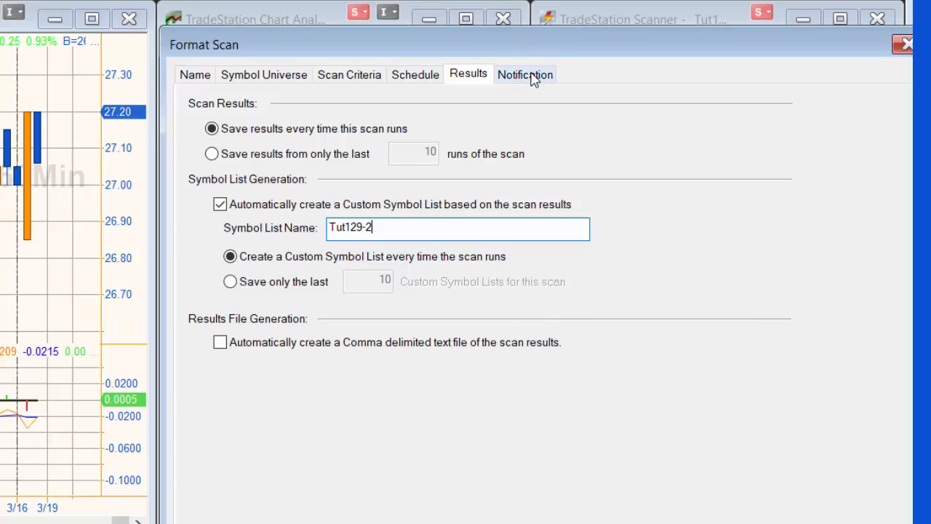
click(524, 74)
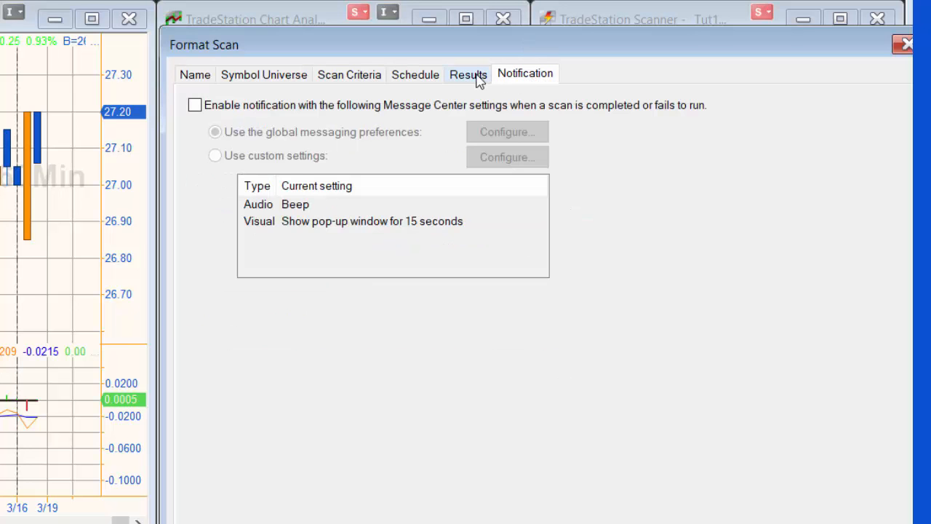
click(468, 73)
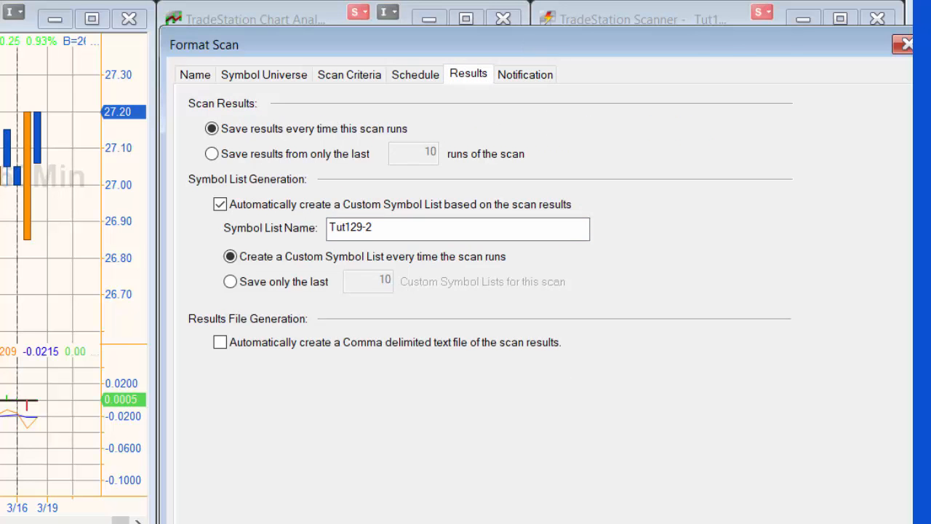
click(901, 44)
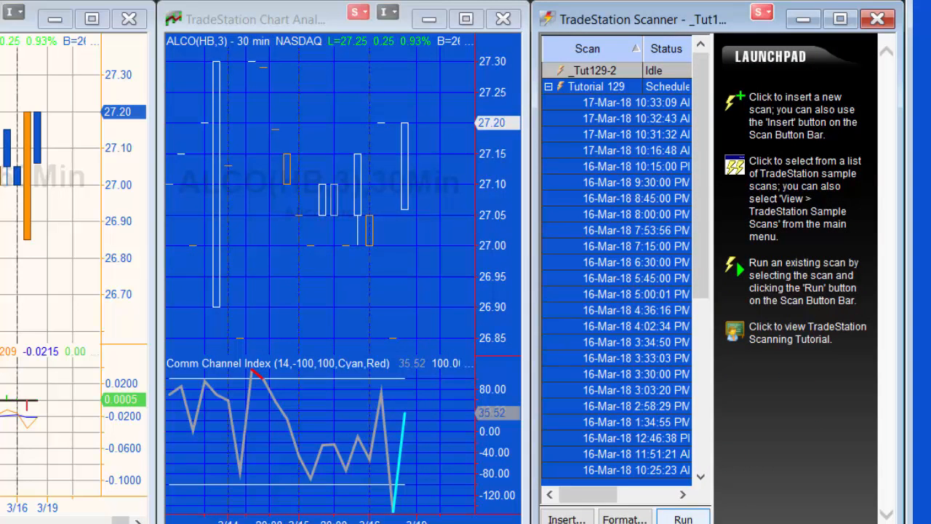
- Run the _Tut129-2 scan across 2390 symbols
click(681, 518)
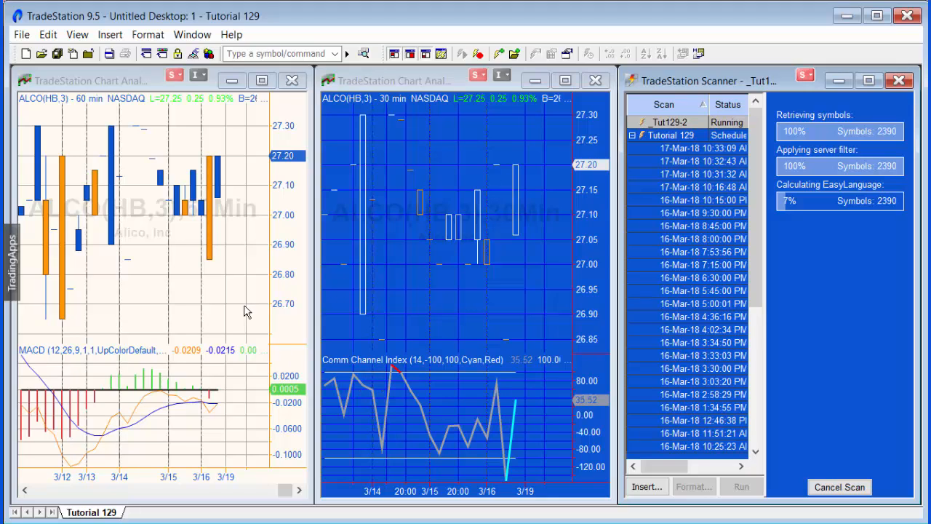
mouse_move(227, 354)
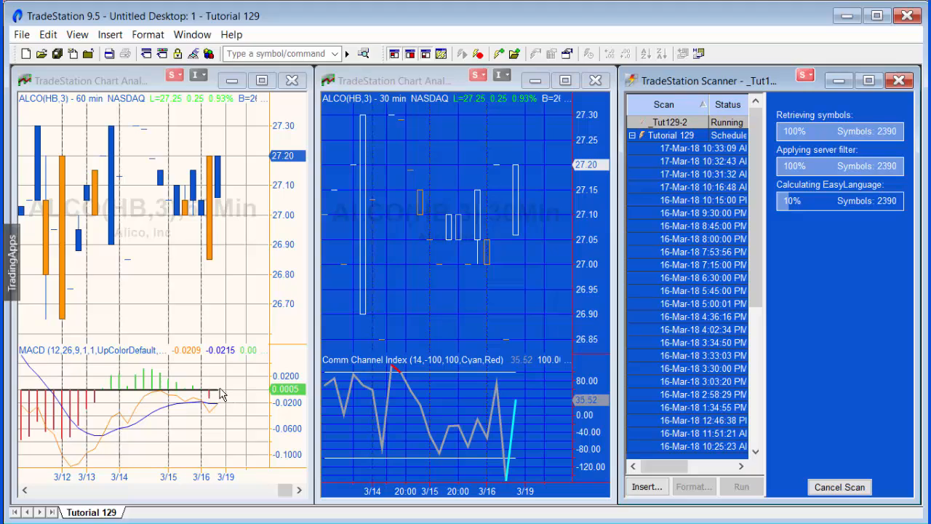
mouse_move(221, 341)
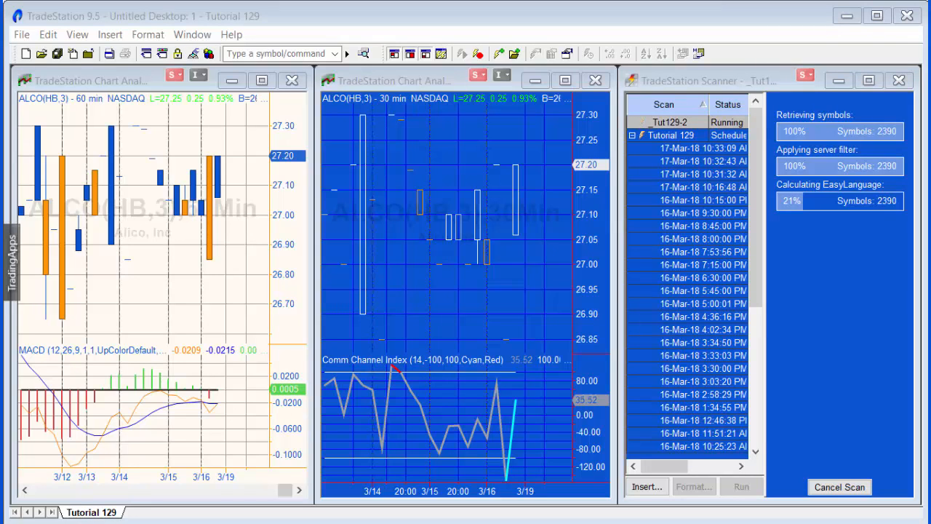
- Review the ALCO 60-minute chart's symbol settings (30 days back), then close them
click(87, 80)
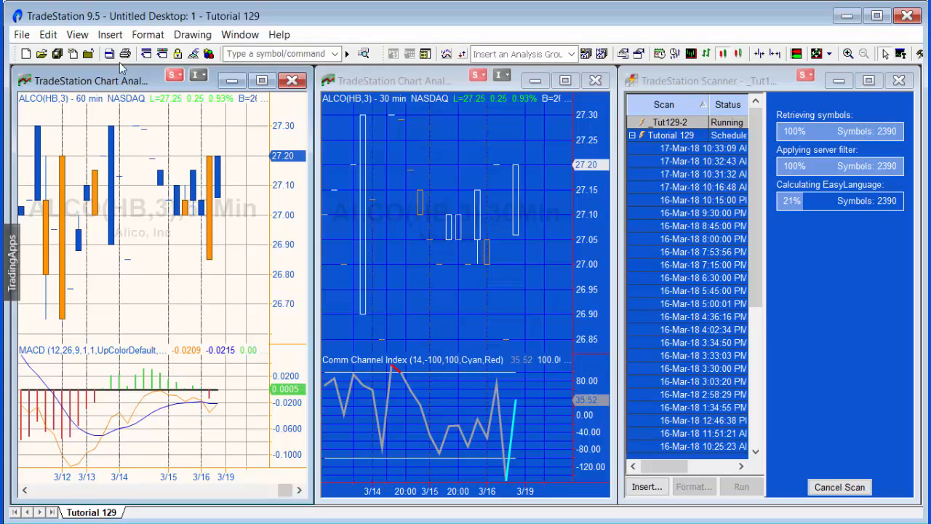
click(147, 34)
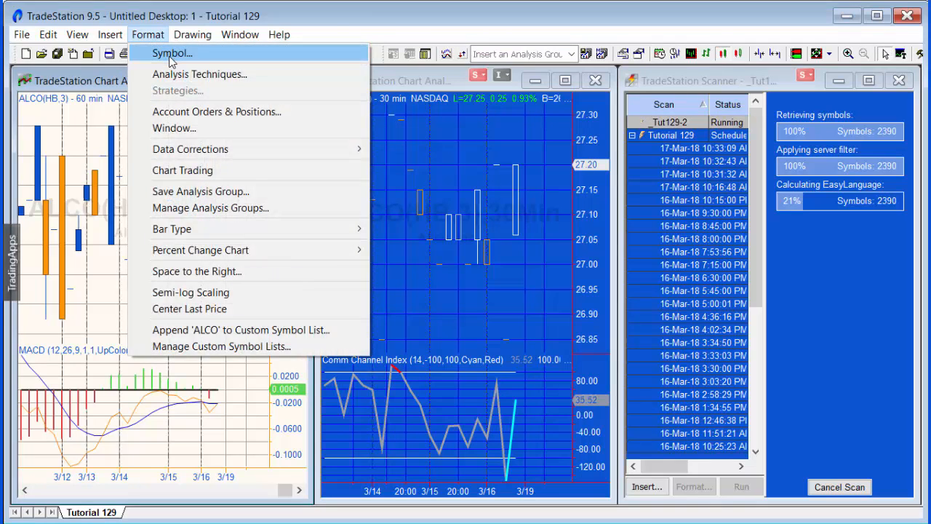
click(171, 52)
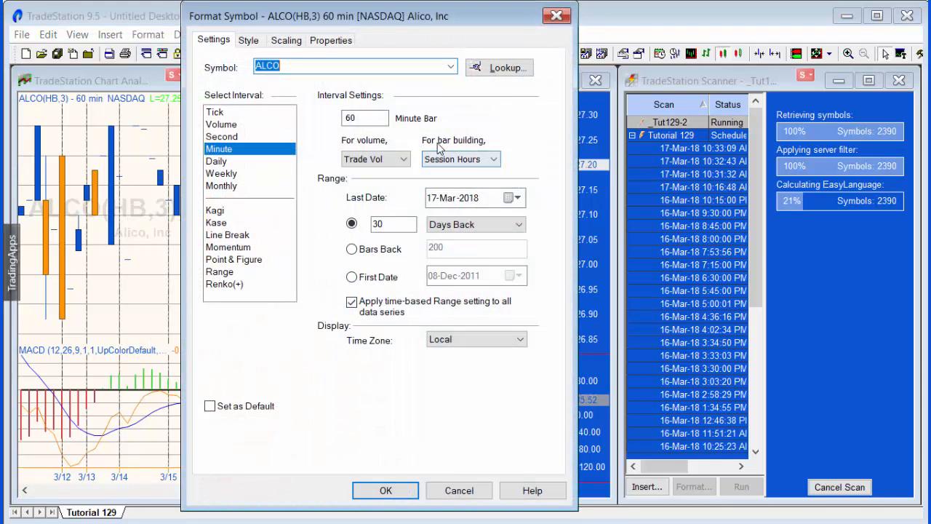
mouse_move(866, 358)
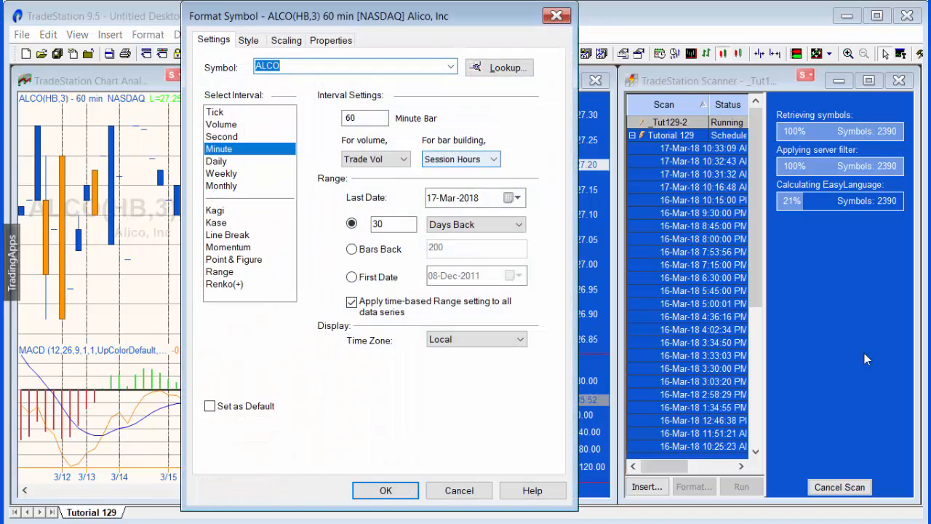
mouse_move(822, 358)
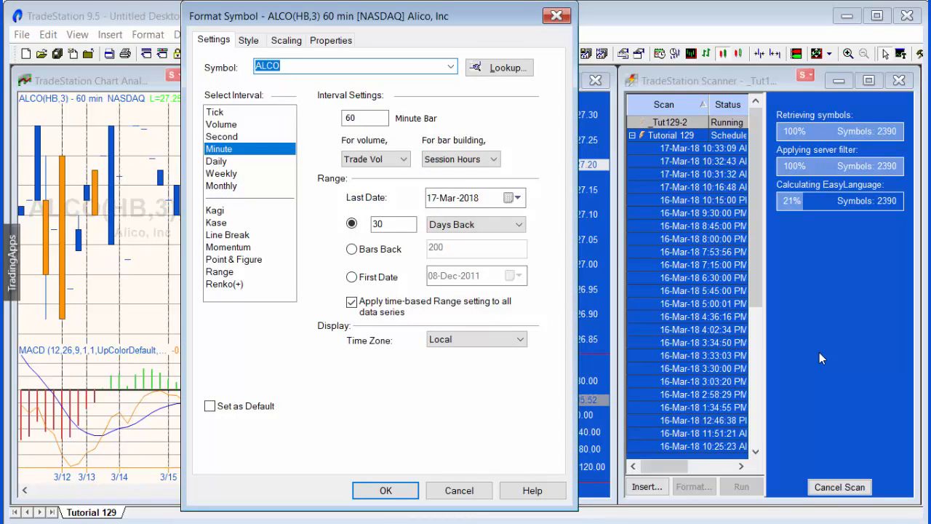
click(385, 490)
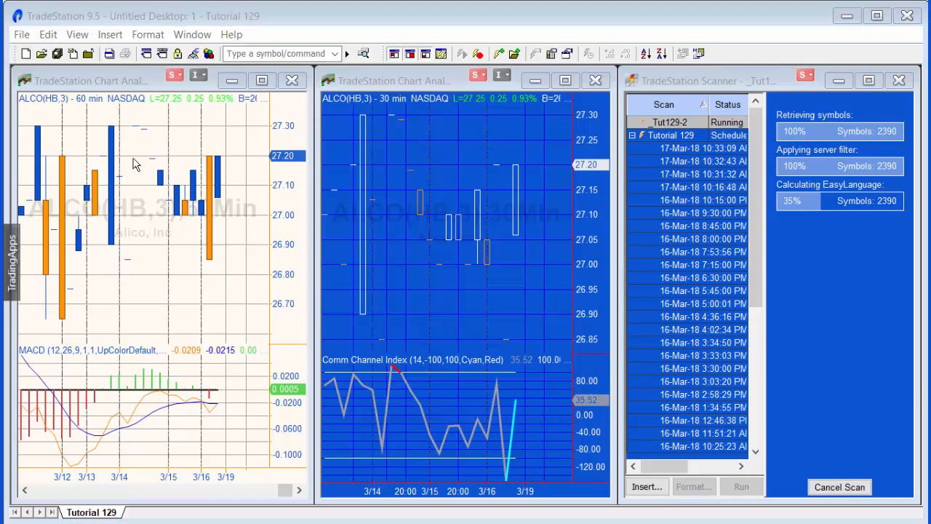
mouse_move(22, 40)
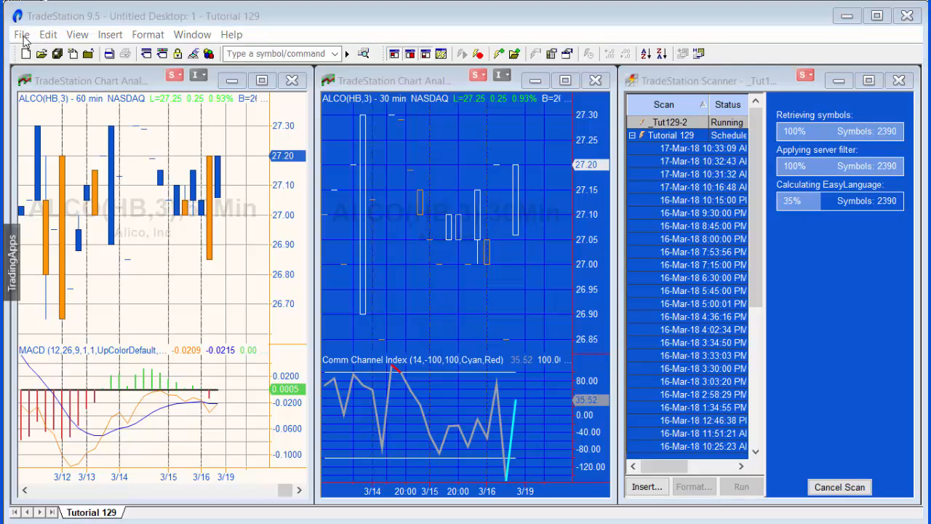
- Browse the TradingApp Window gallery from the File menu's new-window options
click(21, 34)
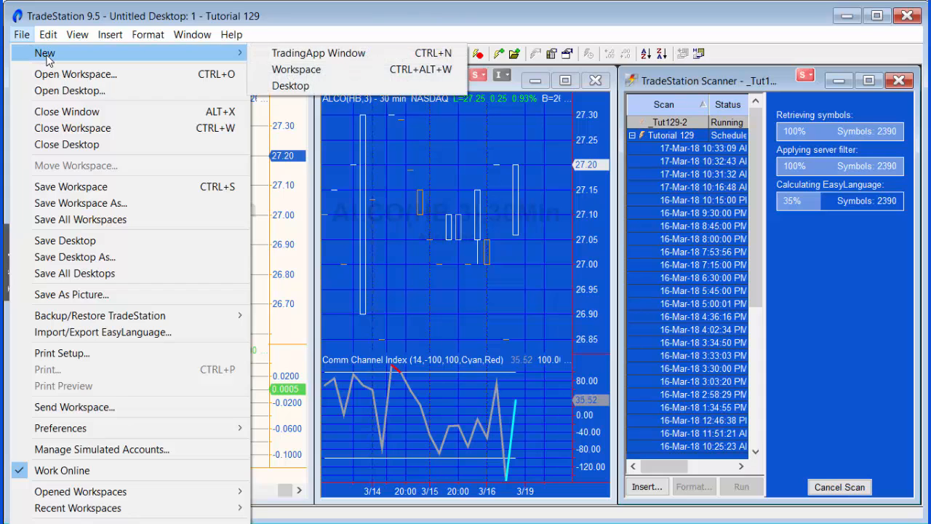
mouse_move(317, 53)
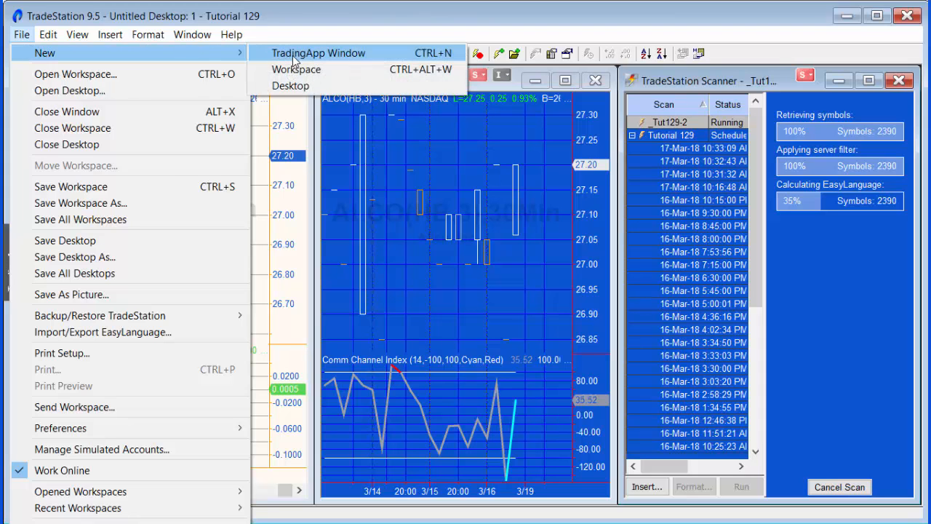
click(317, 53)
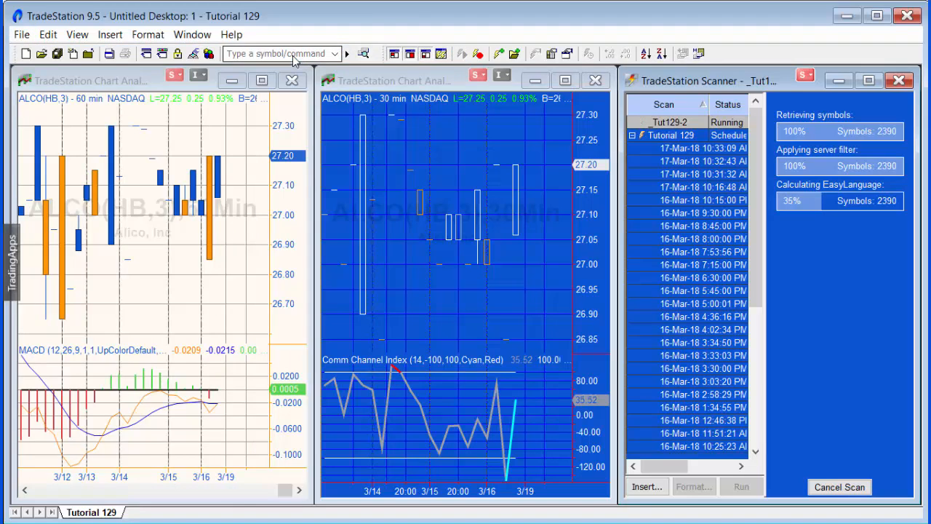
mouse_move(415, 83)
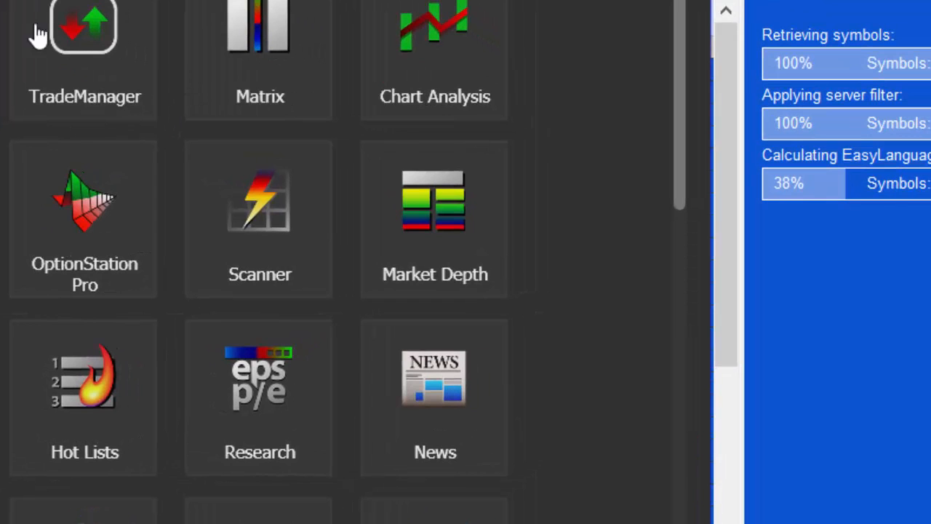
mouse_move(259, 274)
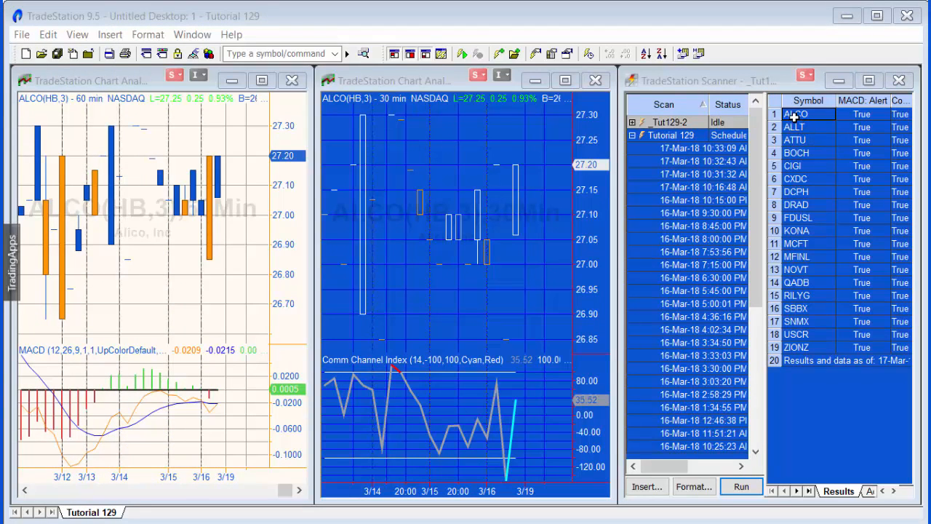
mouse_move(794, 115)
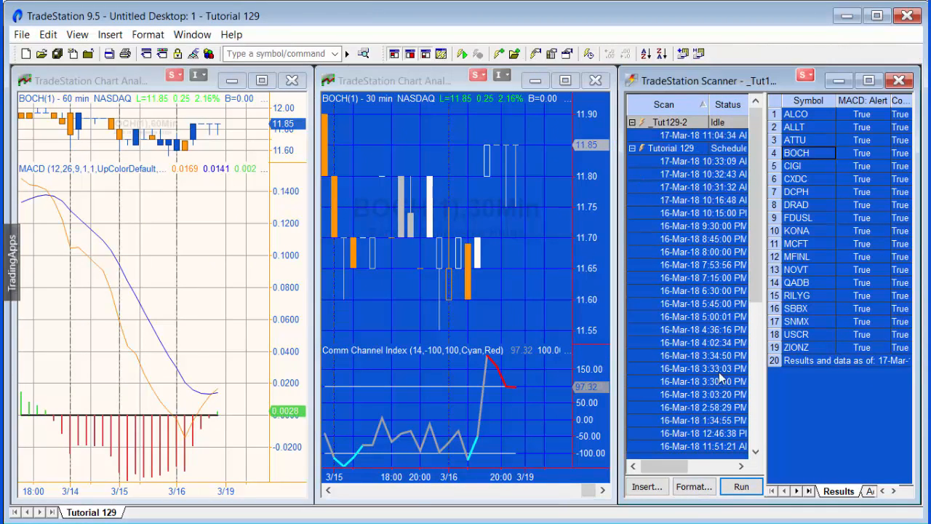
- Add the Tut129-2 list from 03/17/2018 11:04 am to Symbols to Include, beside All NASDAQ
click(692, 486)
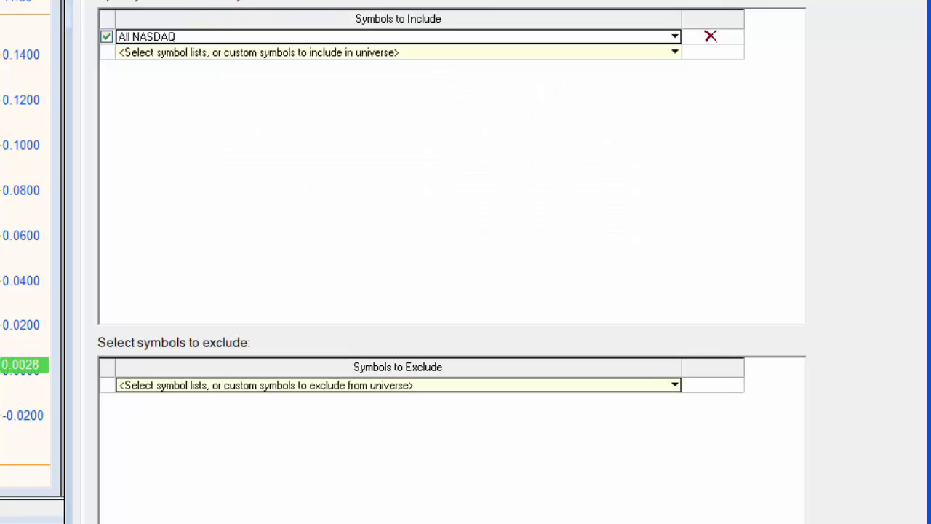
mouse_move(182, 58)
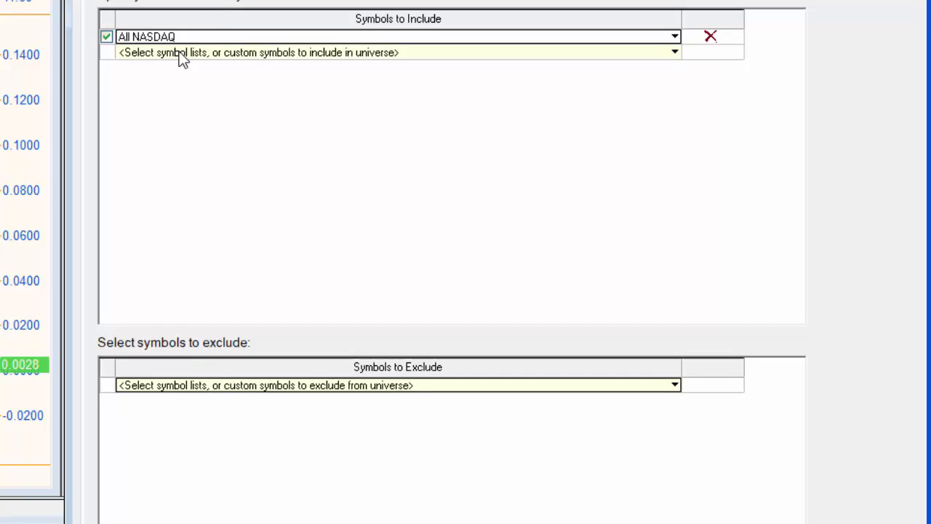
click(673, 52)
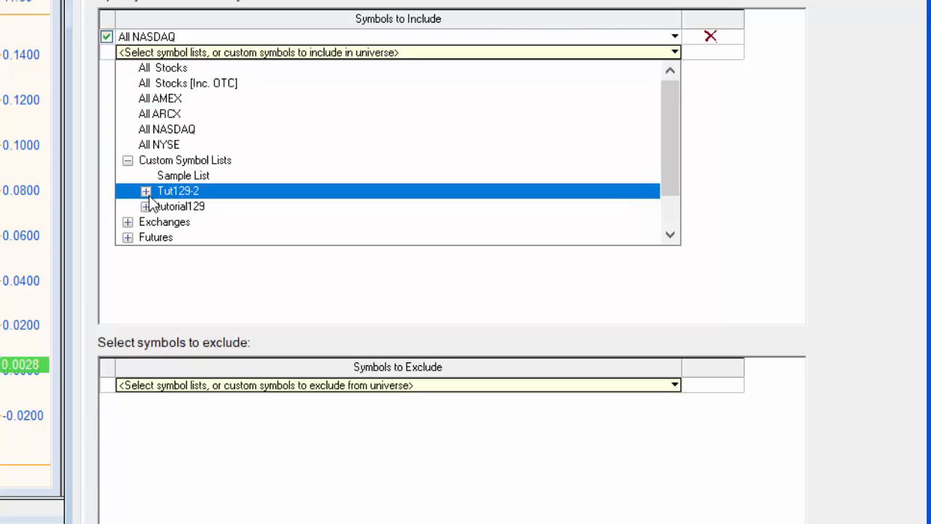
click(145, 191)
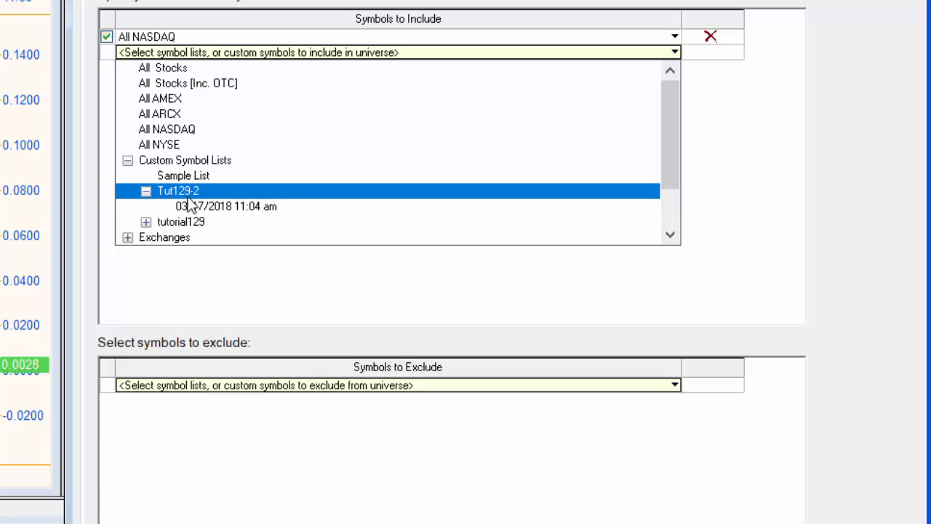
click(225, 206)
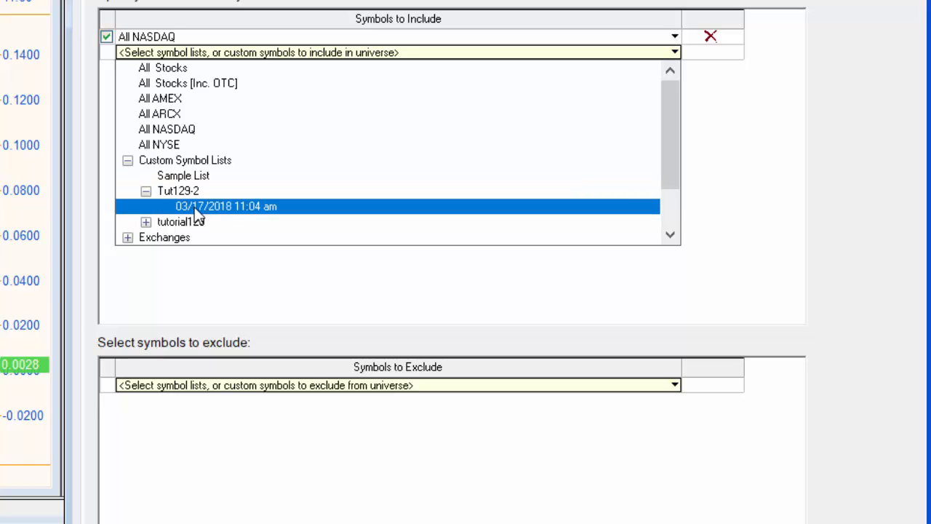
click(225, 205)
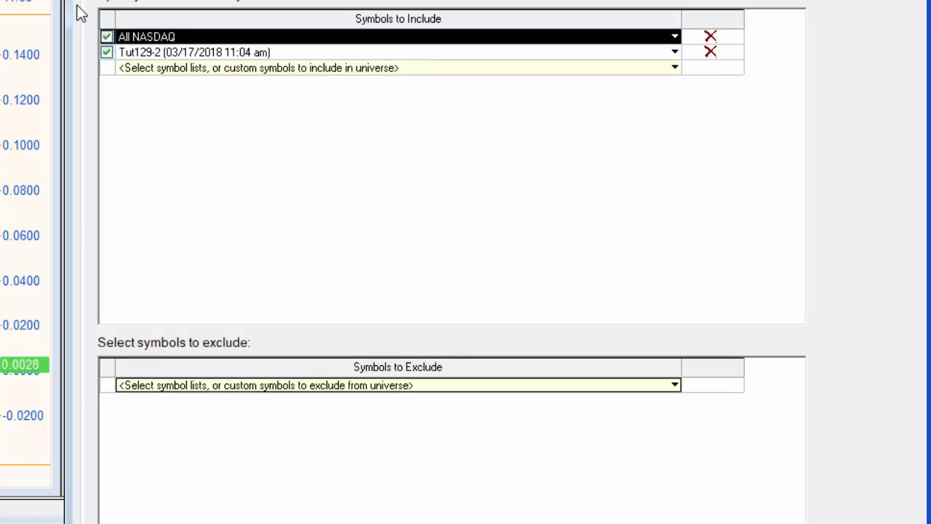
click(106, 36)
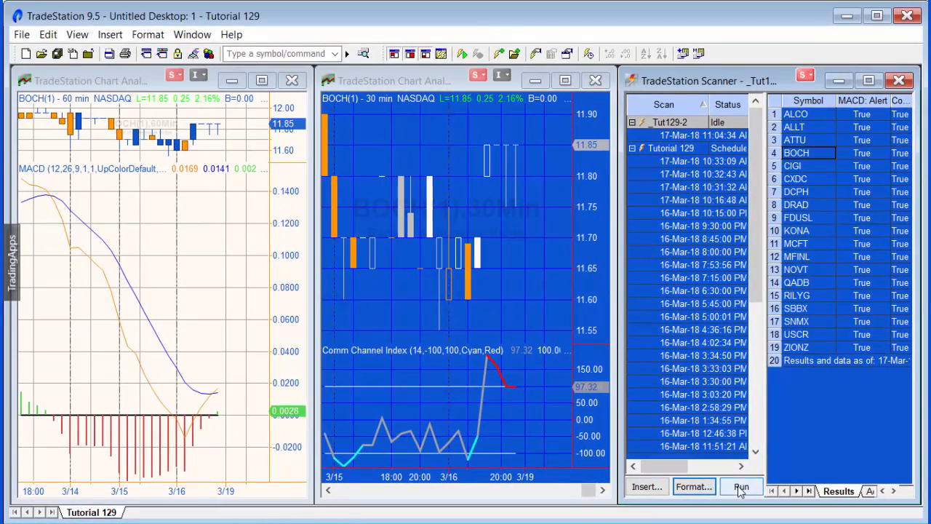
- Run the updated Tut129-2 scan again, producing an 11:16:55 am result
click(740, 486)
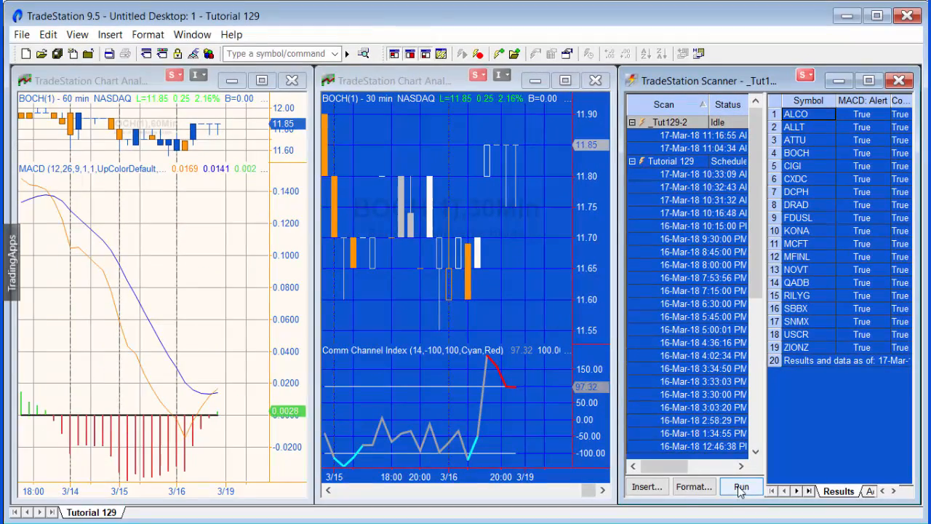
click(741, 485)
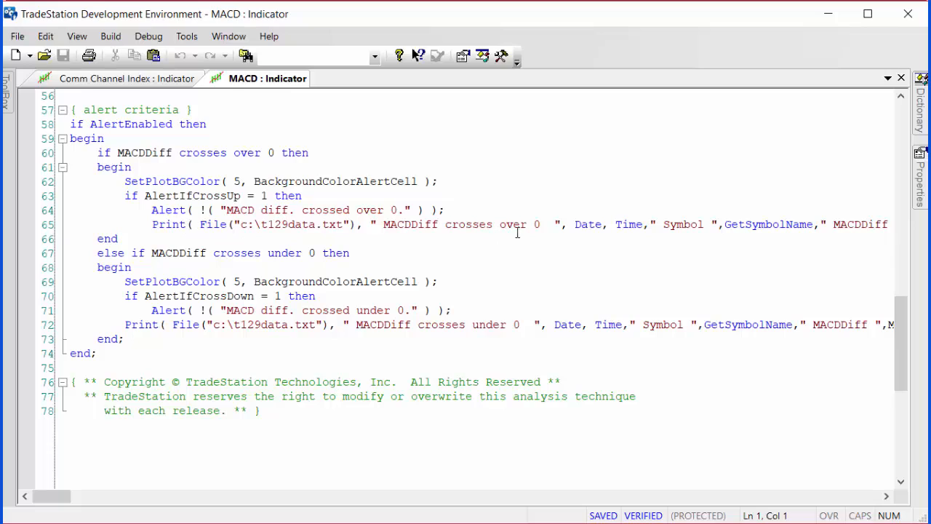
mouse_move(789, 224)
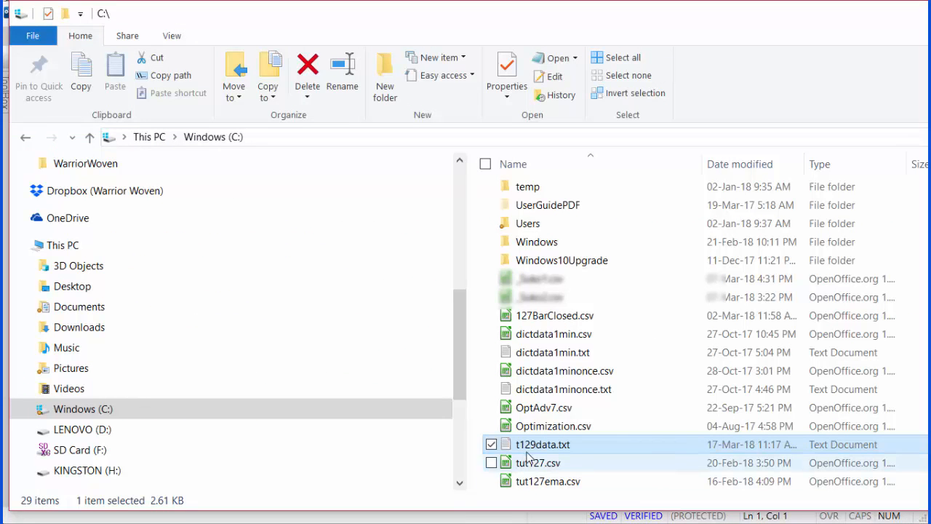
- Open t129data.txt from the C: drive in Notepad
double_click(542, 444)
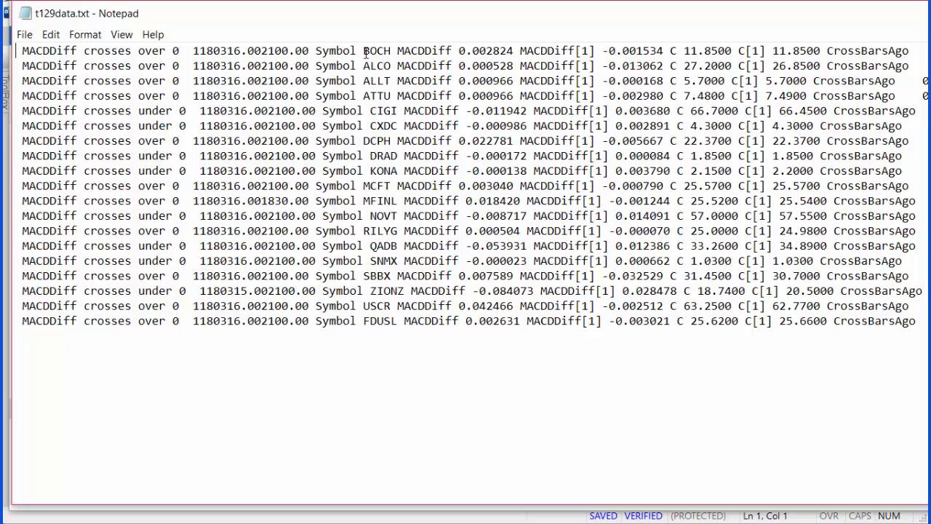
- Review the MACDDiff crossover lines for each scanned symbol in t129data.txt
double_click(376, 50)
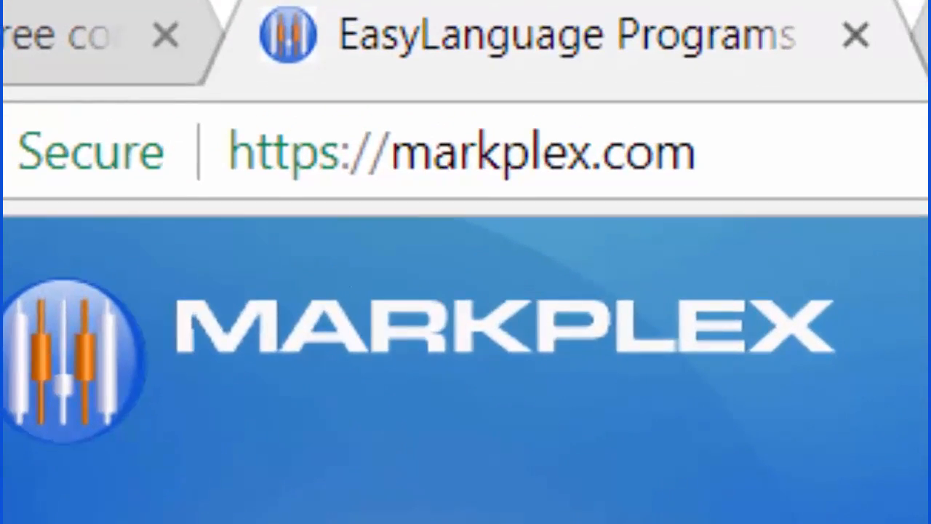
- Scroll the free Gold Pass content list, then go to the Gold Pass membership page
click(446, 27)
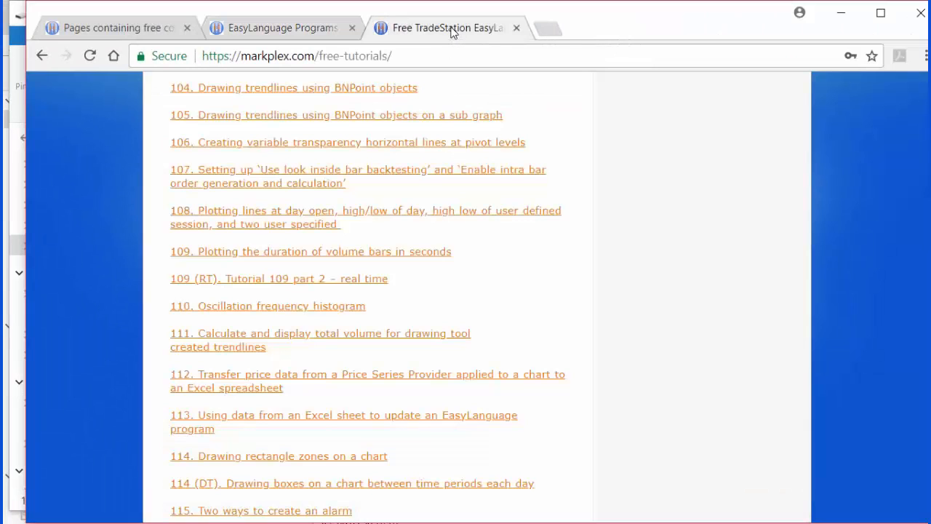
mouse_move(116, 27)
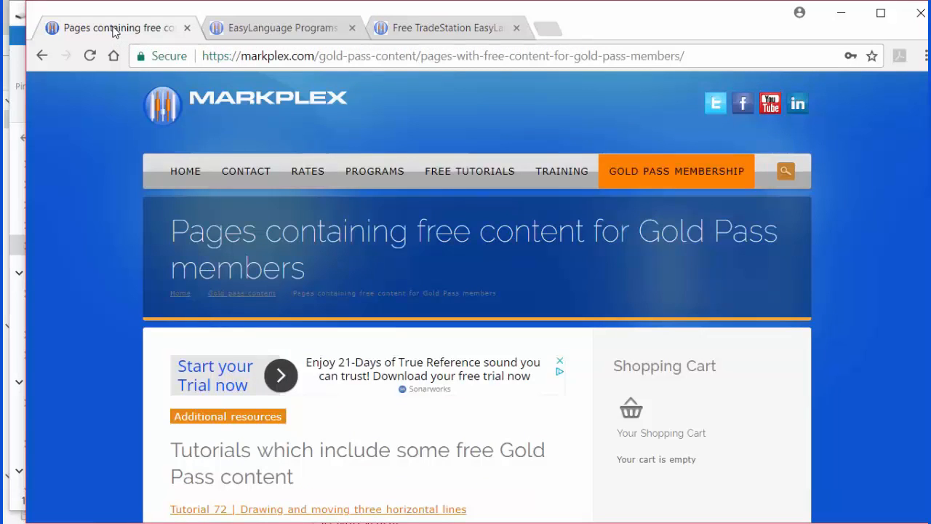
mouse_move(867, 143)
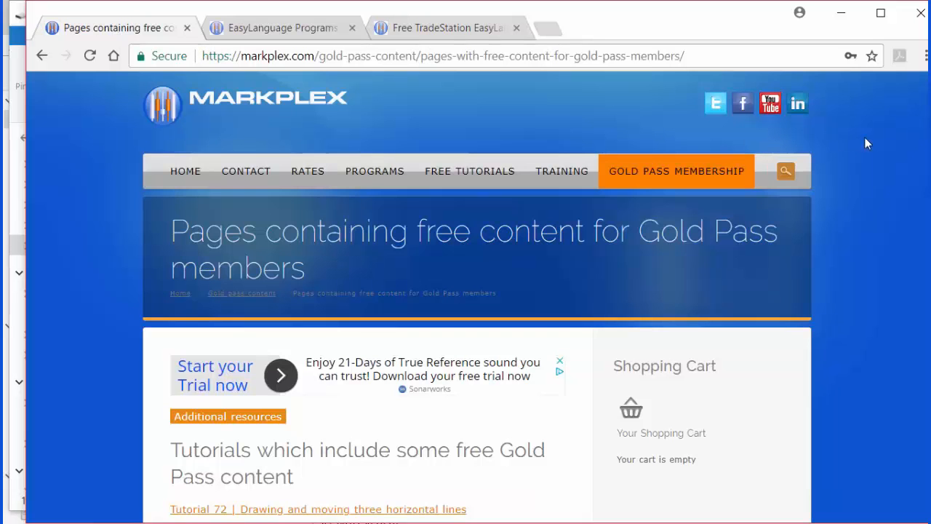
scroll(down, 3)
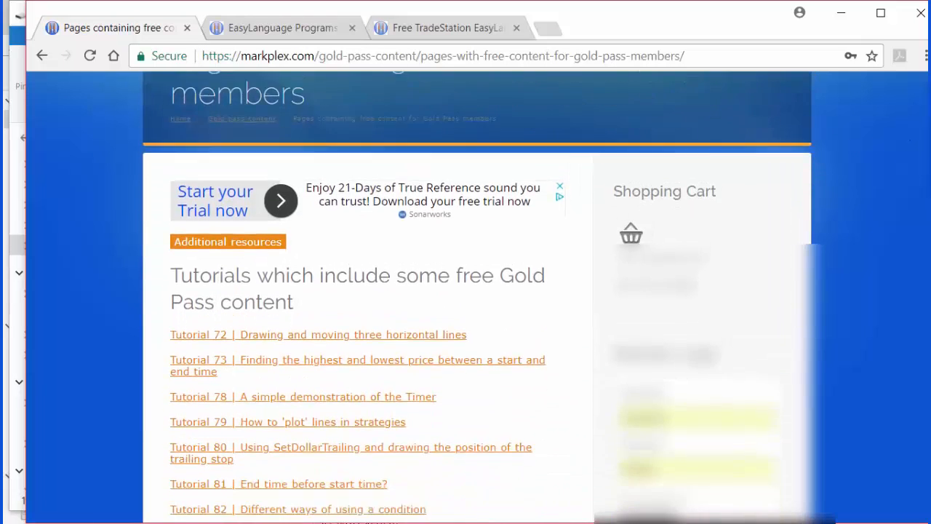
scroll(down, 3)
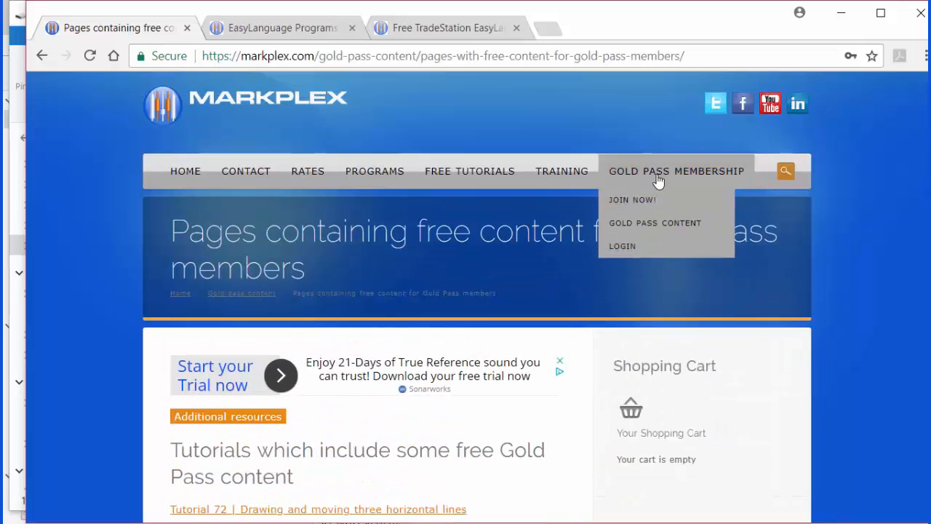
click(676, 170)
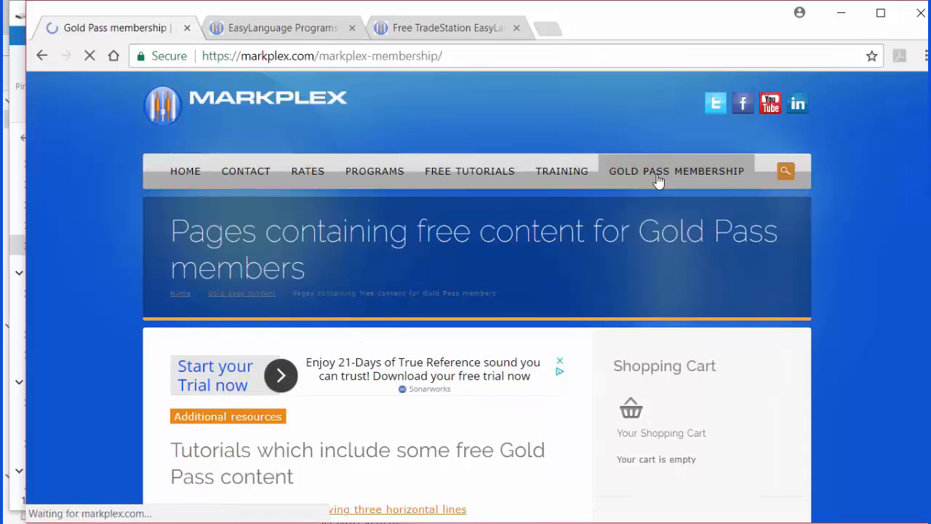
click(676, 171)
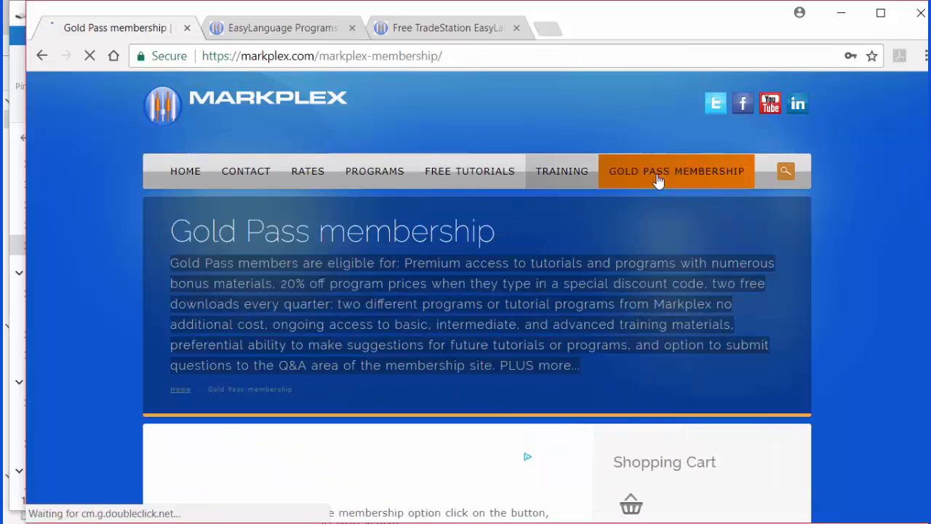